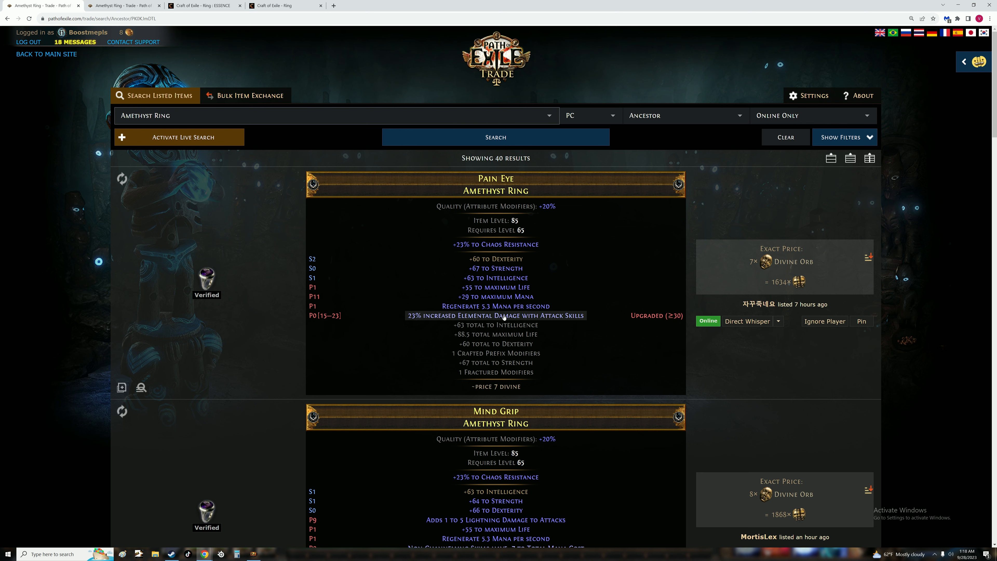
Lower the total Dexterity, Intelligence and Strength minimums to 50 and rerun the ring search for 94 results
scroll("down", 3)
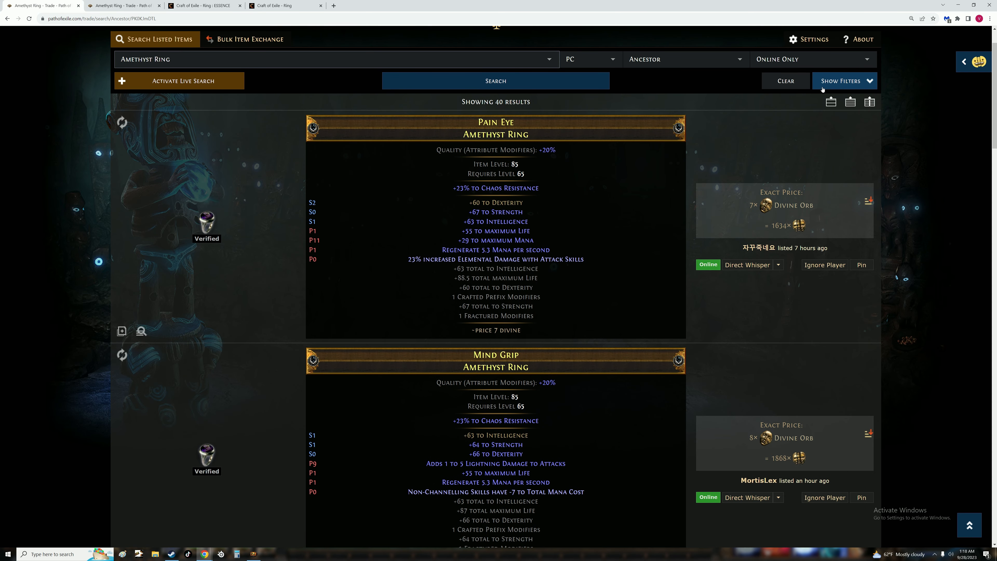
left_click(841, 81)
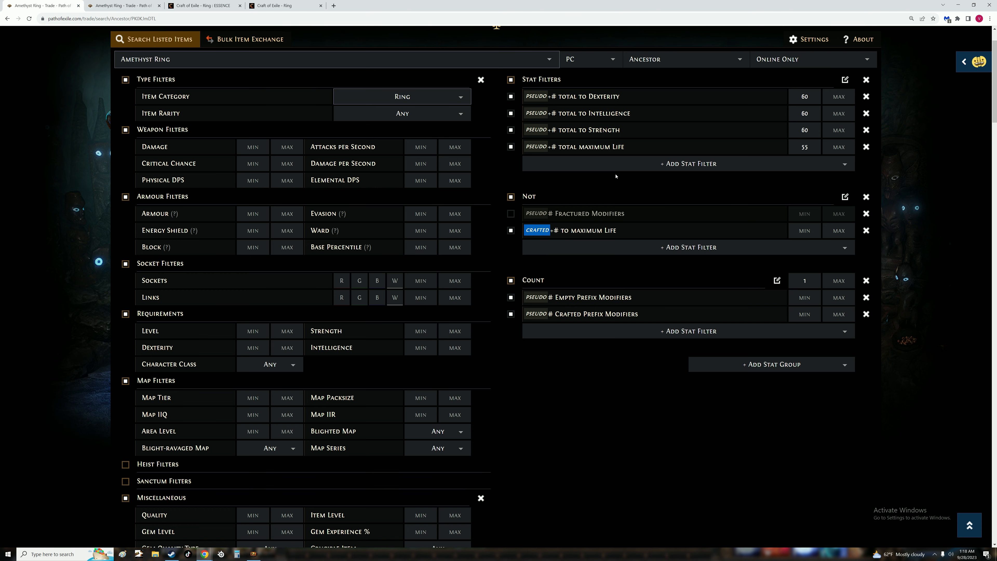
mouse_move(788, 85)
type("50")
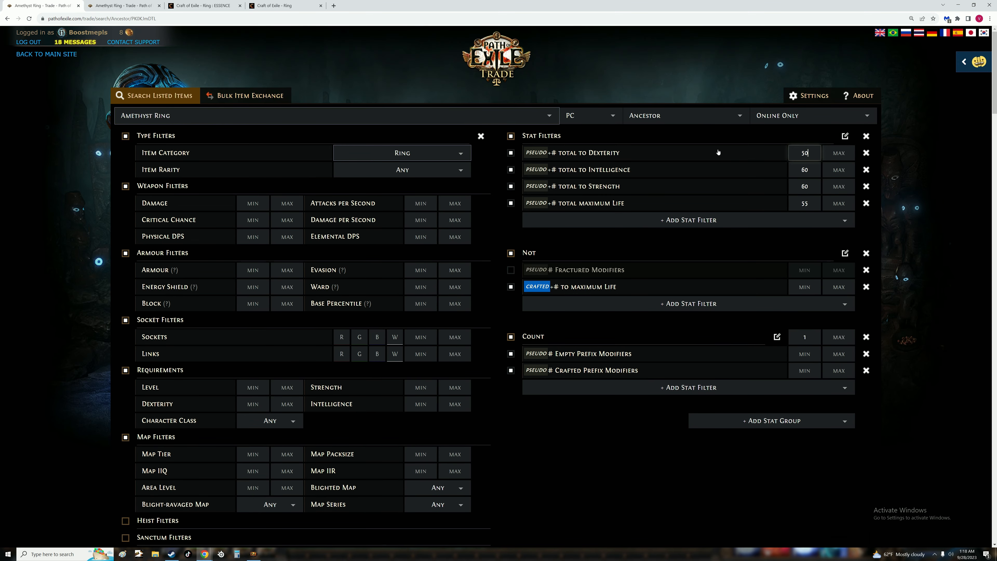
left_click(804, 169)
type("50")
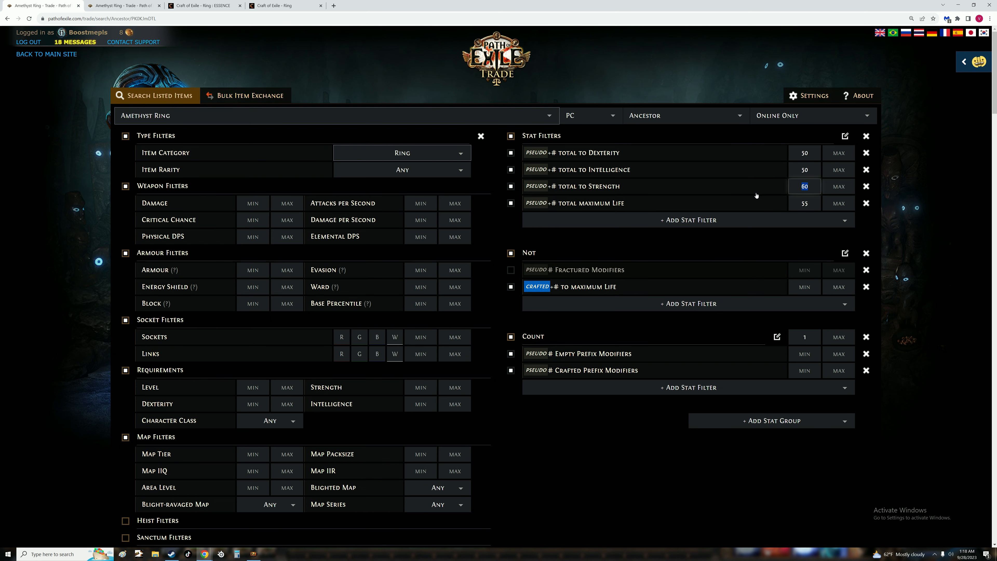
left_click(496, 137)
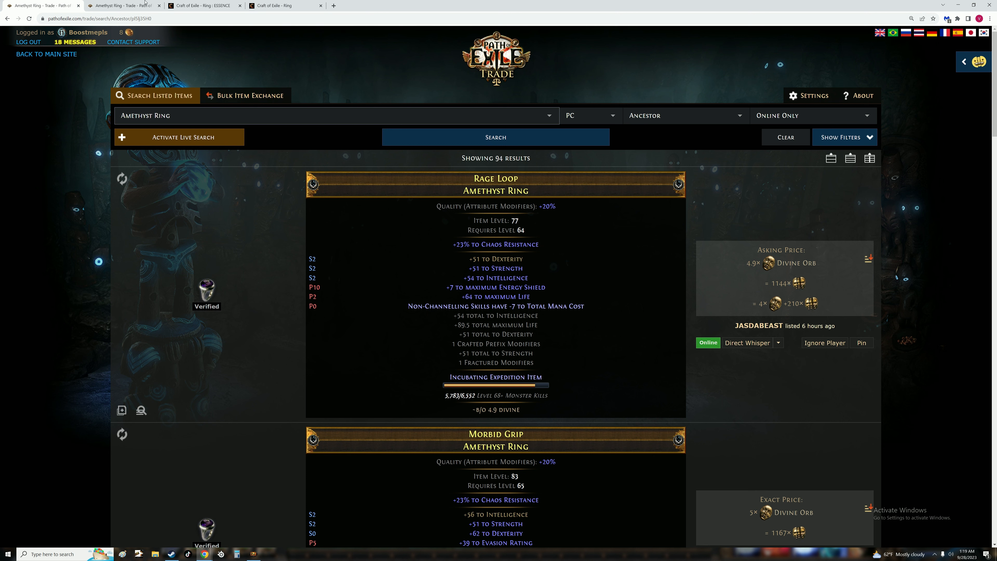
Work out the quality-boosted value 43 × 1.2 and browse the single-attribute ring listings
left_click(494, 132)
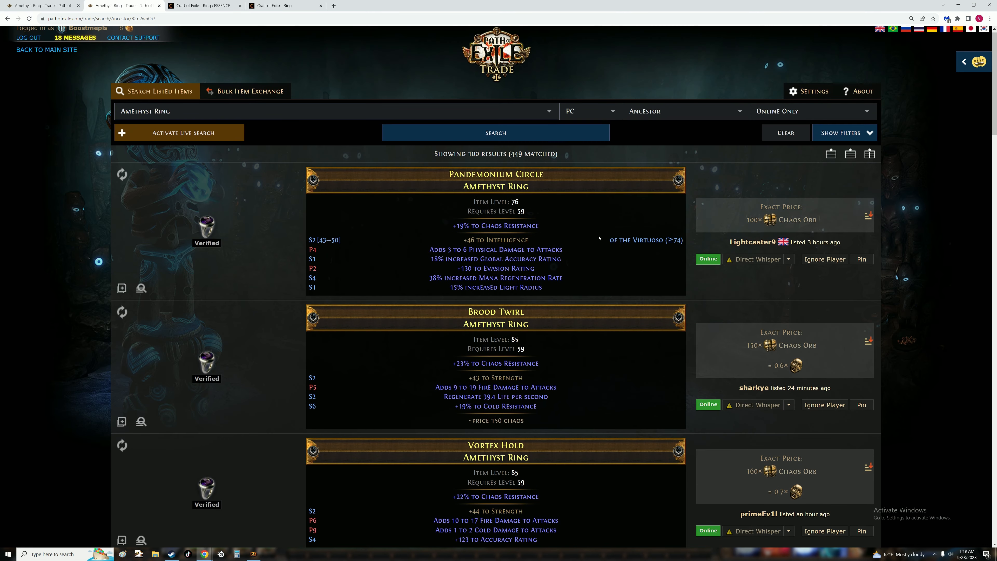
left_click(844, 133)
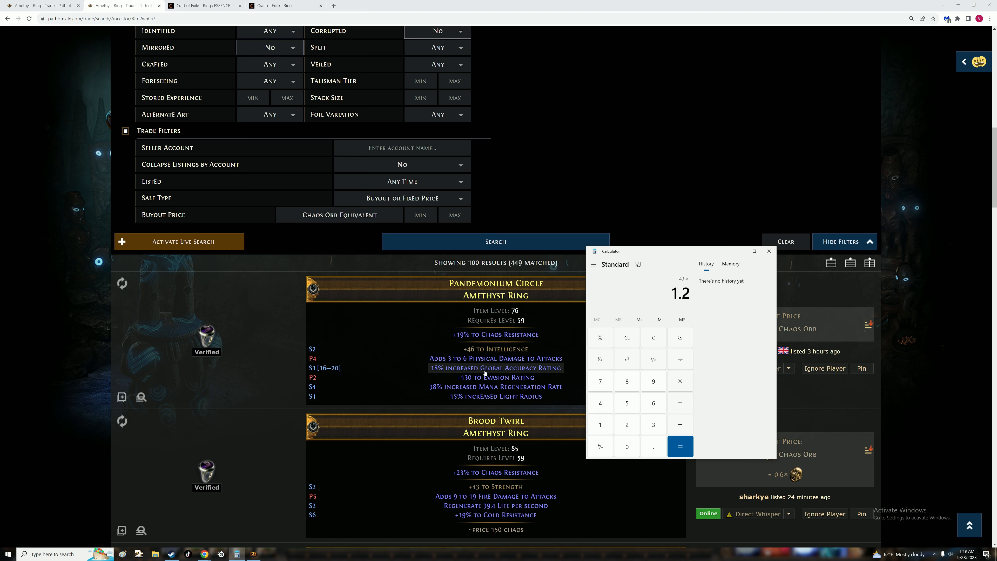
left_click(680, 446)
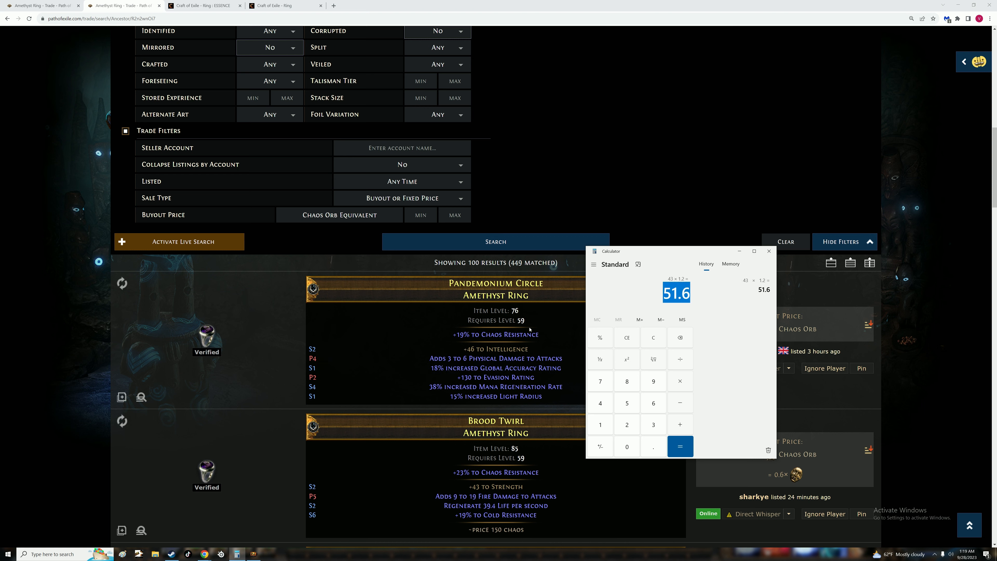
mouse_move(953, 247)
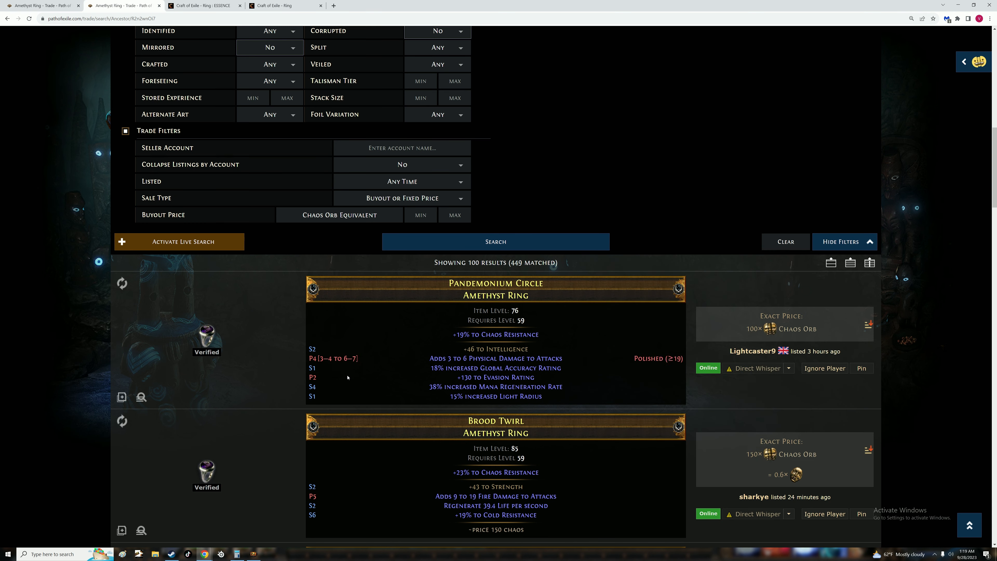
scroll("down", 3)
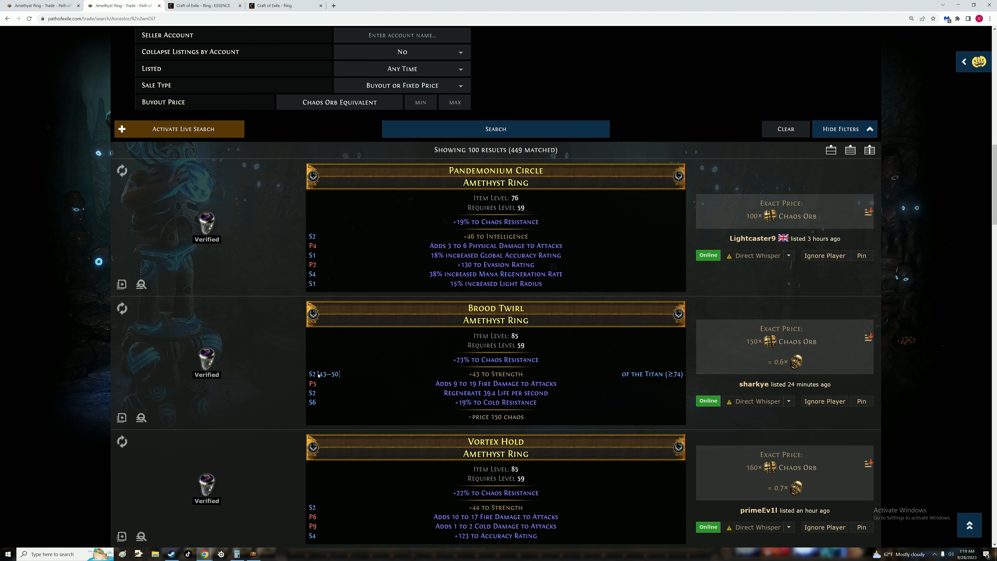
scroll("down", 3)
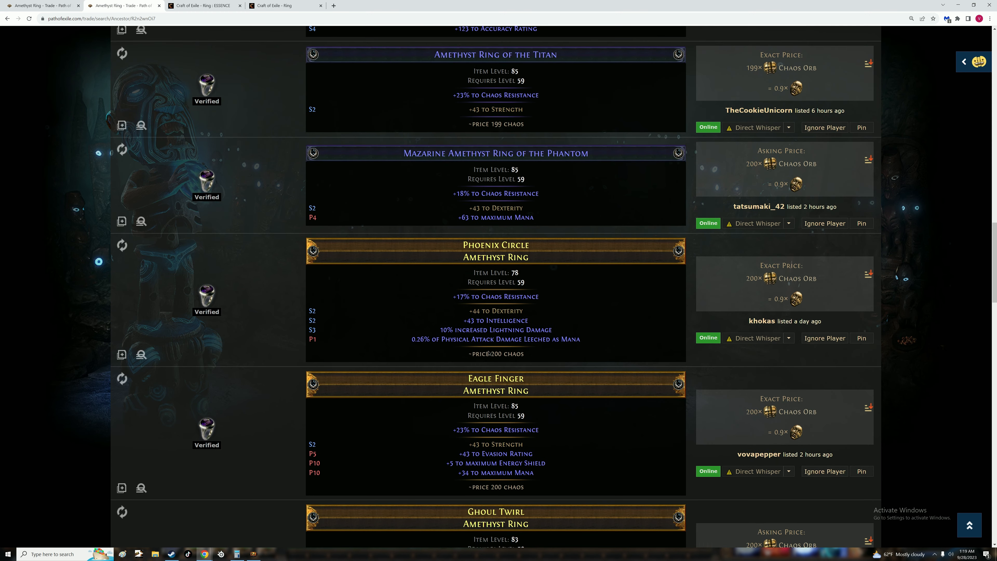
mouse_move(495, 311)
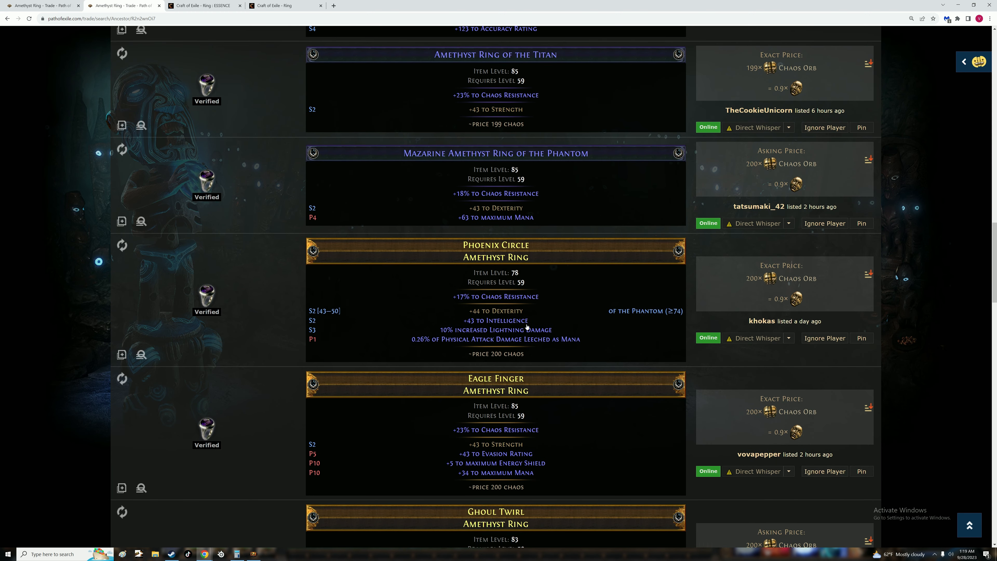
scroll("down", 3)
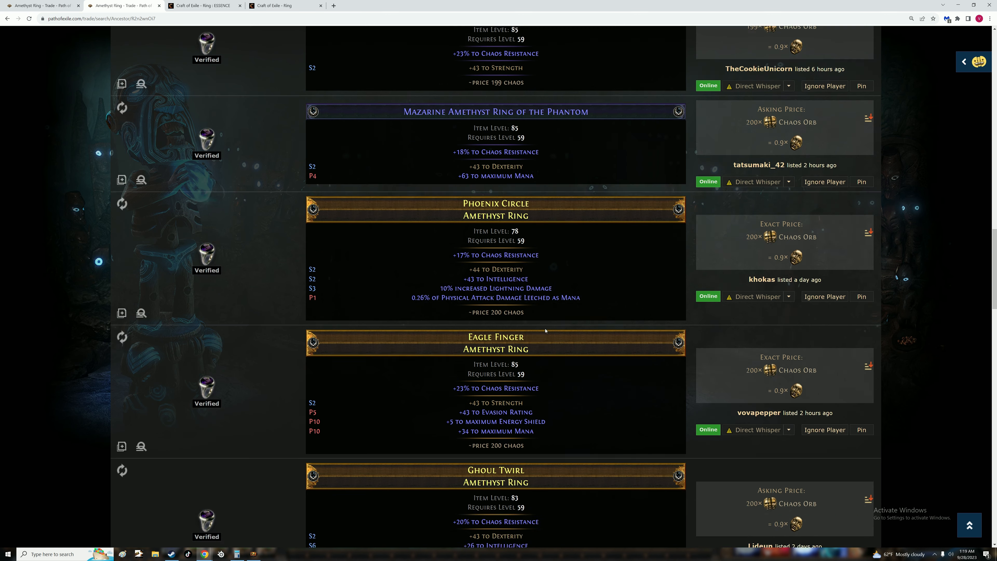
scroll("down", 3)
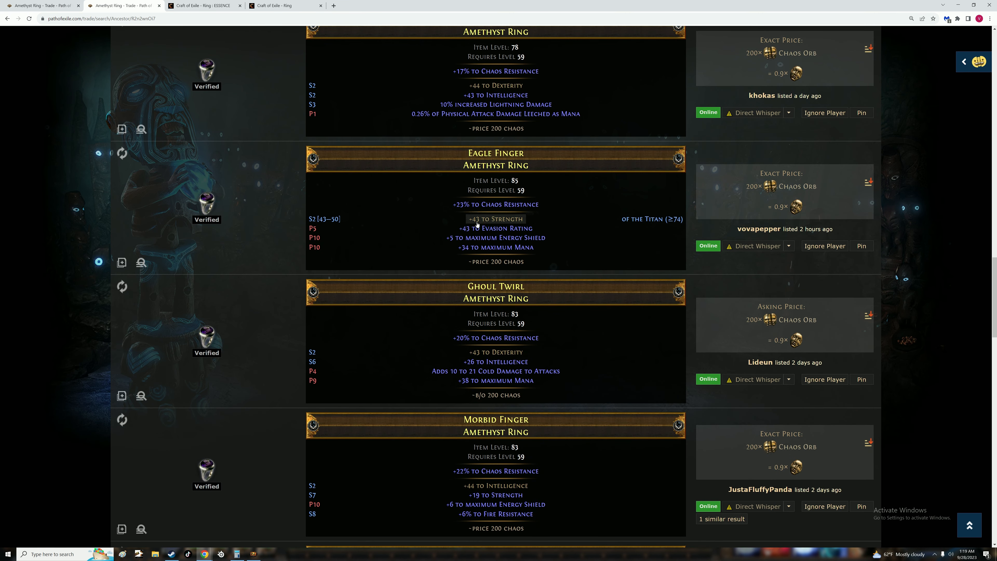
Mark the +43 to Strength roll and review the roughly 200-chaos listings like Eagle Finger
double_click(496, 219)
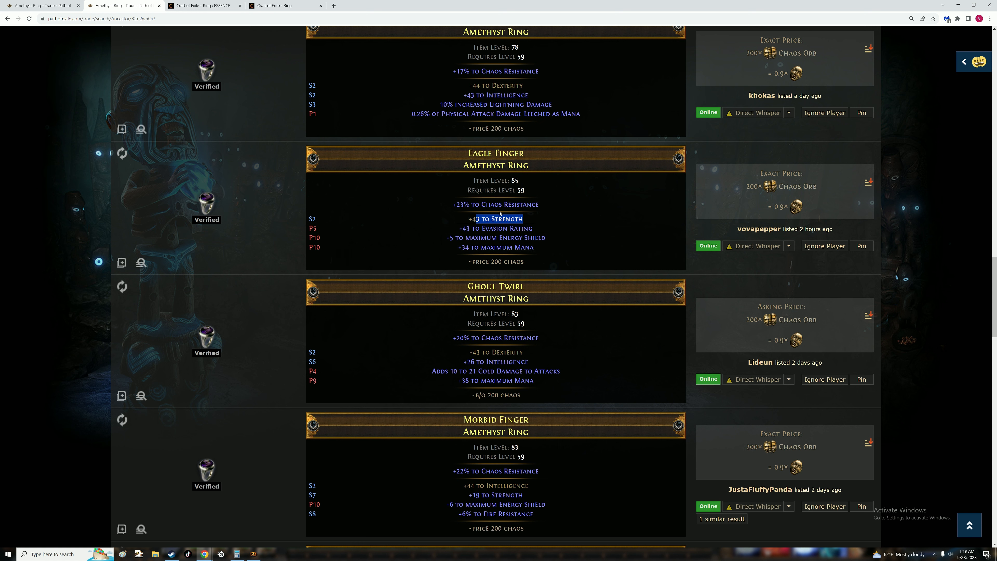
mouse_move(393, 264)
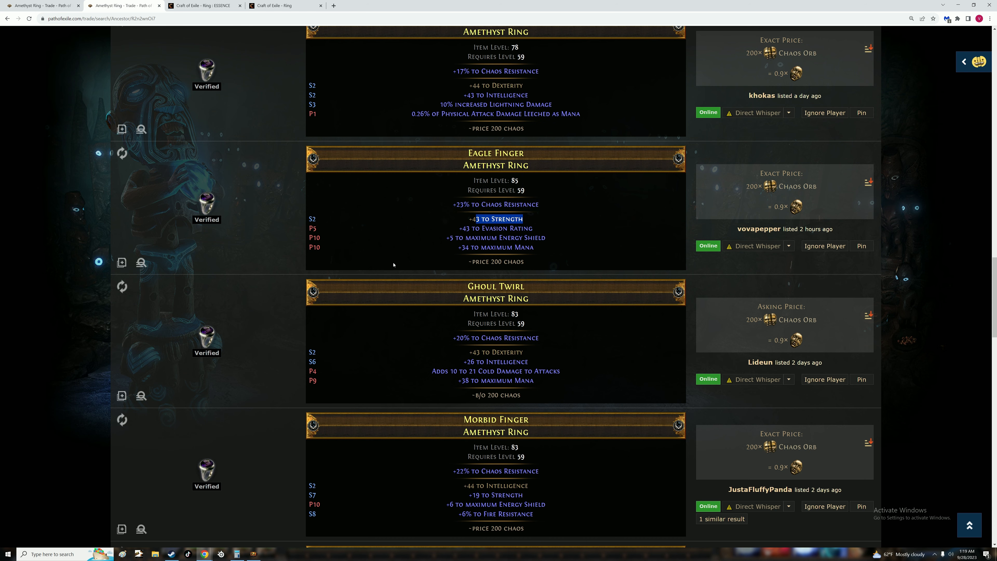
scroll("down", 3)
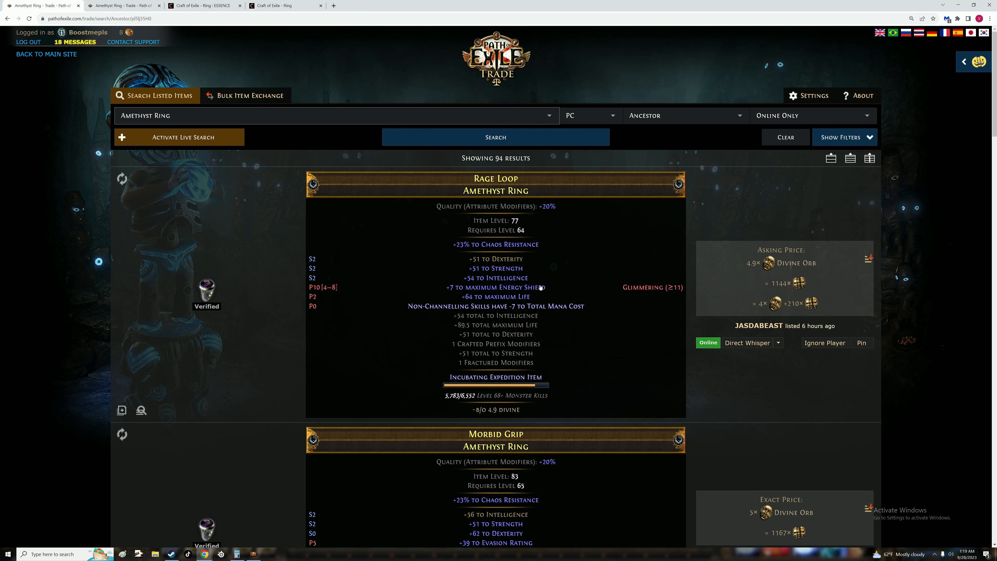
scroll("down", 3)
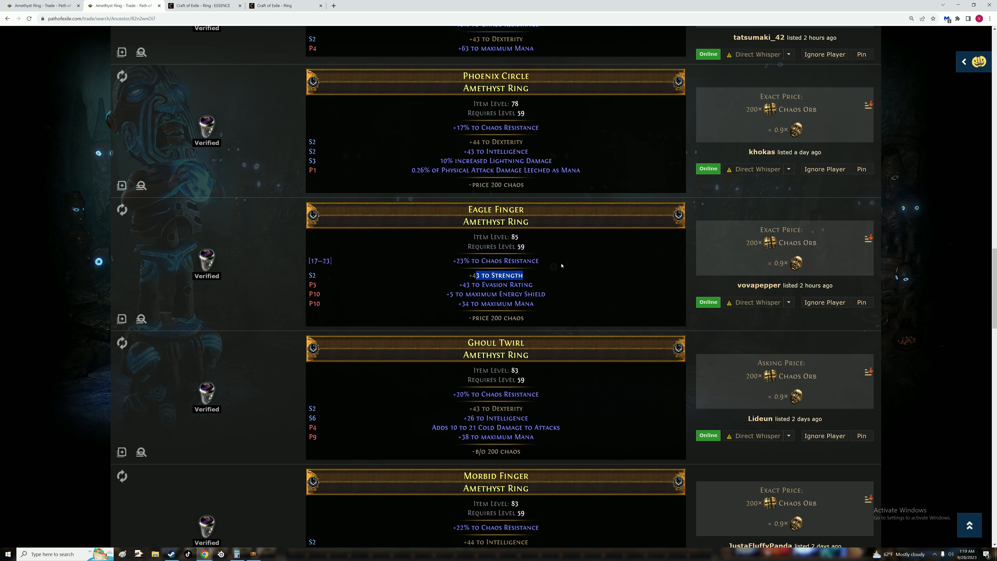
mouse_move(495, 284)
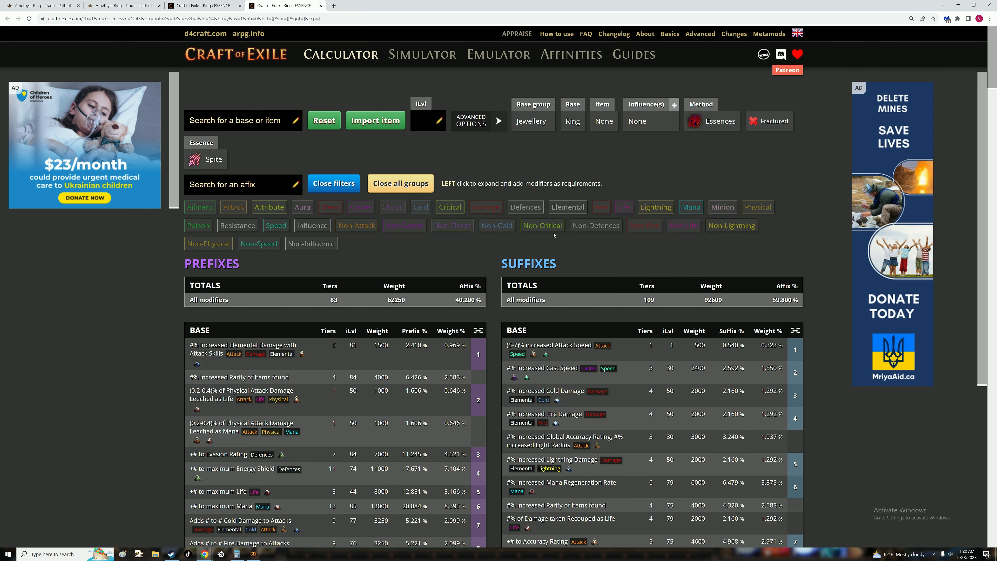
Require tier ≤2 Strength with essence Intelligence, reading about 54 tries and 216 chaos, then back to trade
scroll("down", 3)
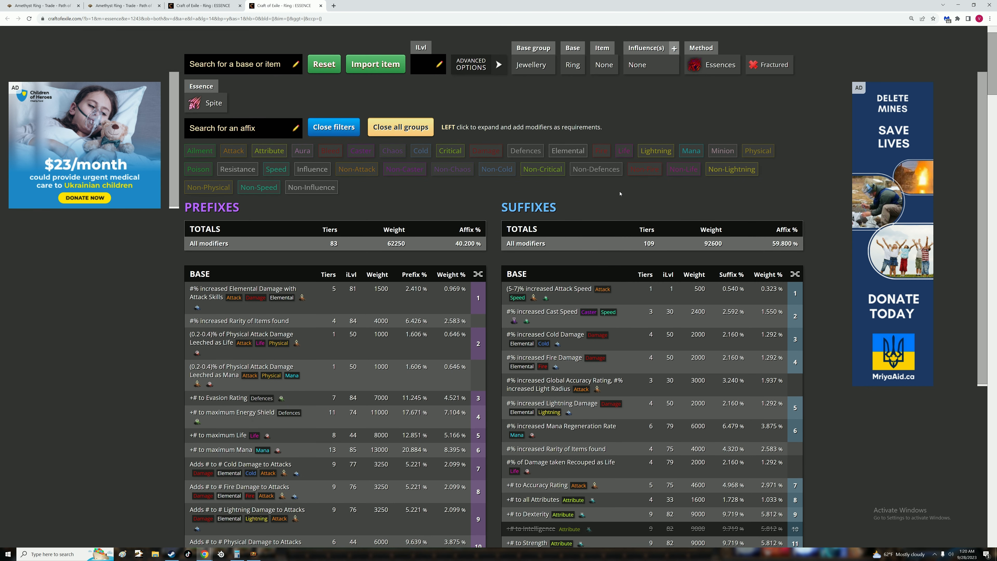
scroll("down", 3)
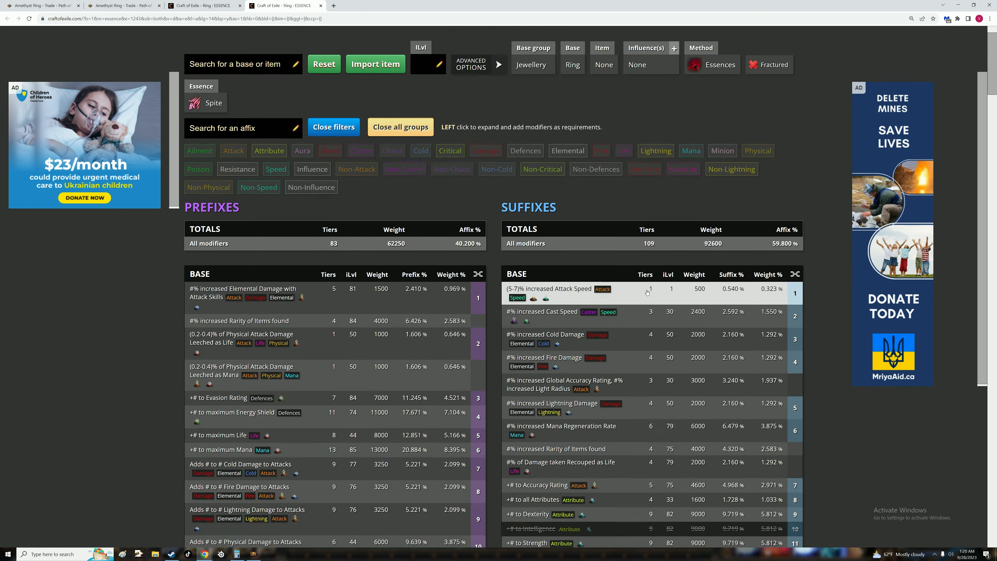
scroll("down", 3)
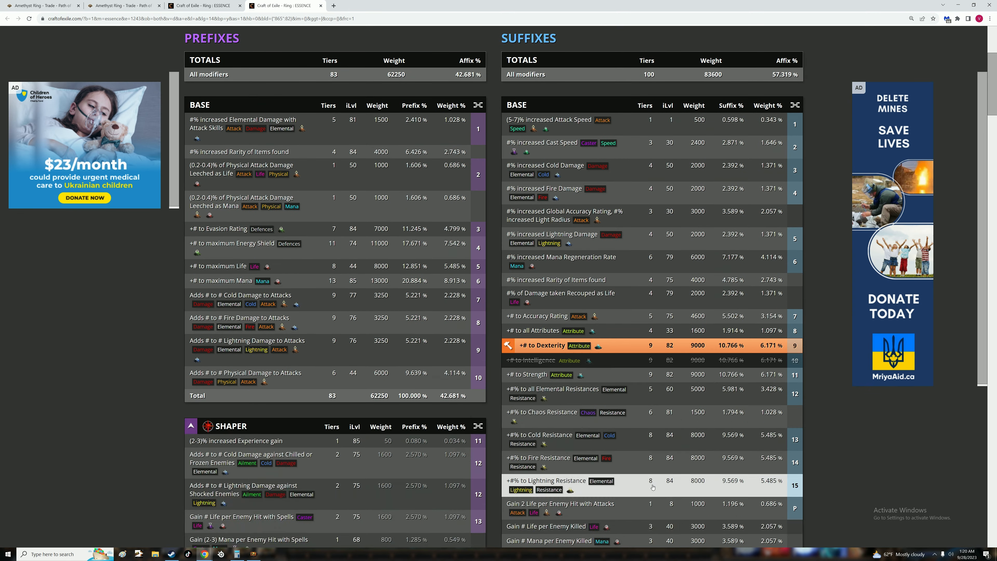
scroll("down", 3)
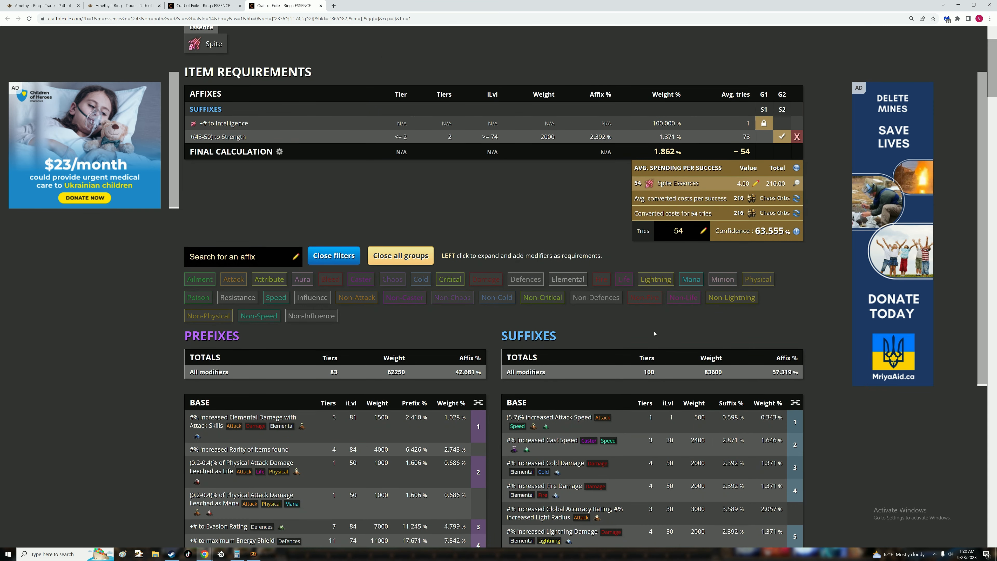
left_click(680, 445)
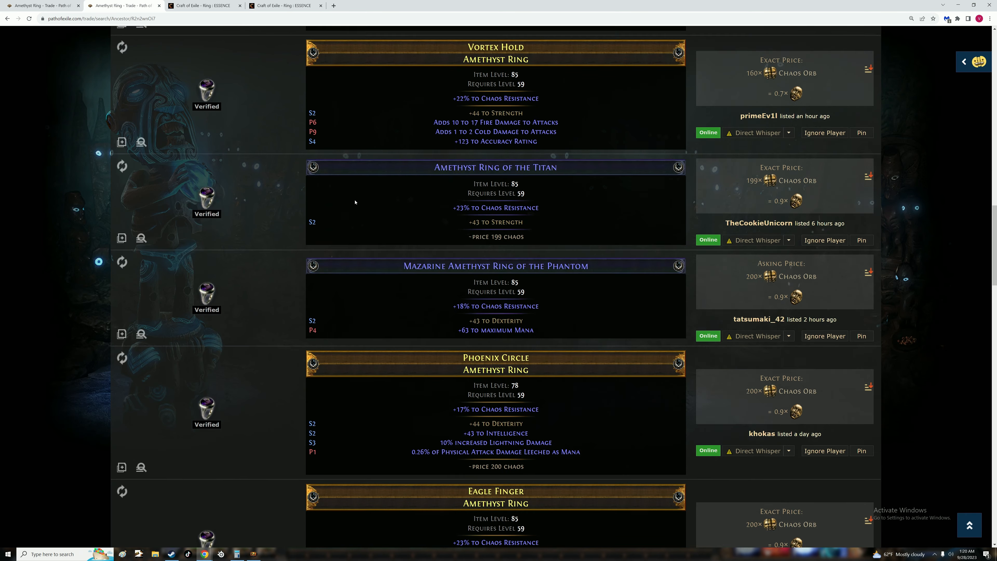
Choose Deafening Essence of Spite in Bulk Item Exchange, then return to the 94-result ring search
left_click(249, 95)
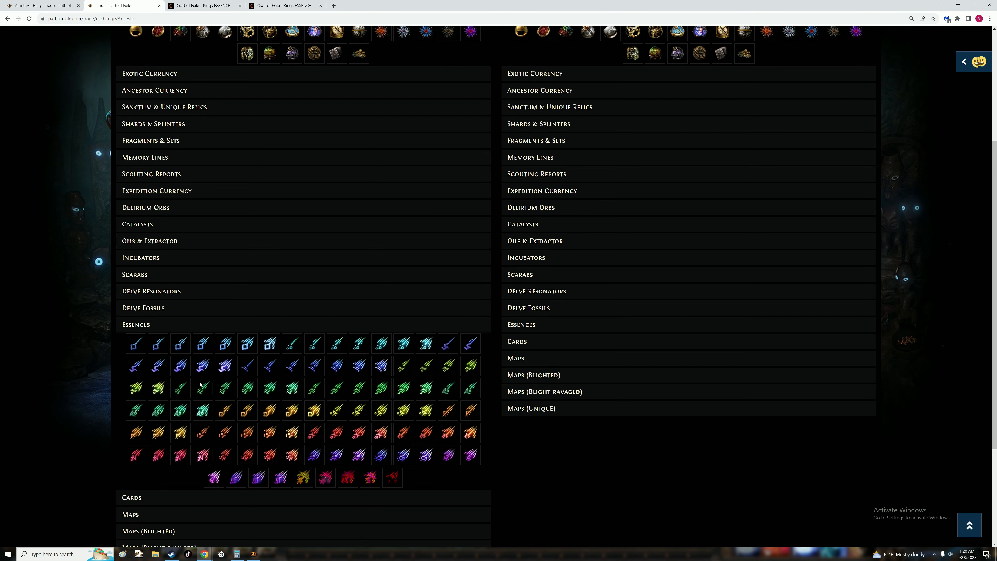
left_click(201, 455)
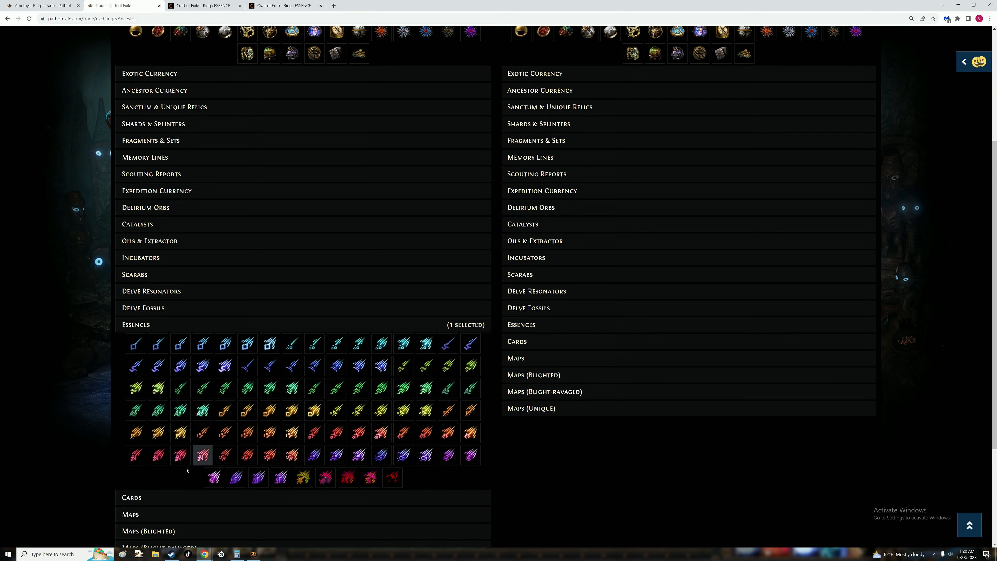
scroll("down", 3)
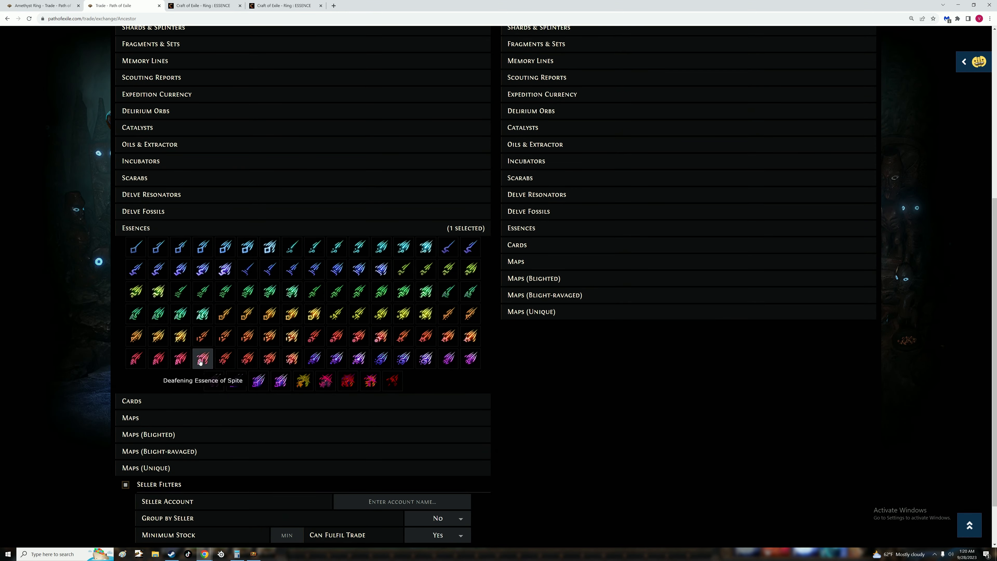
left_click(495, 137)
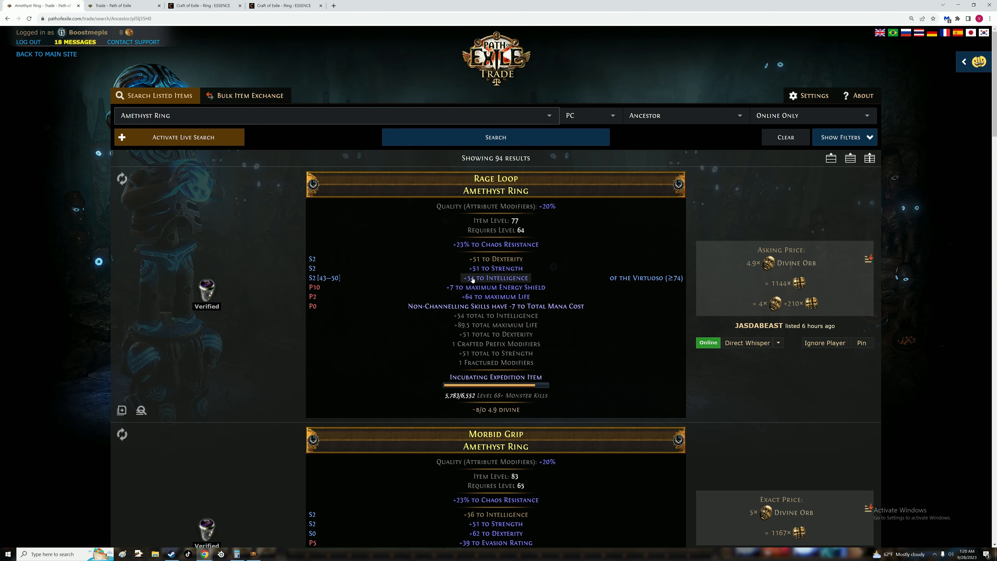
Review the Spite essence estimate of 54 tries at 216 Chaos Orbs across the prefix, suffix and essence tables
left_click(203, 5)
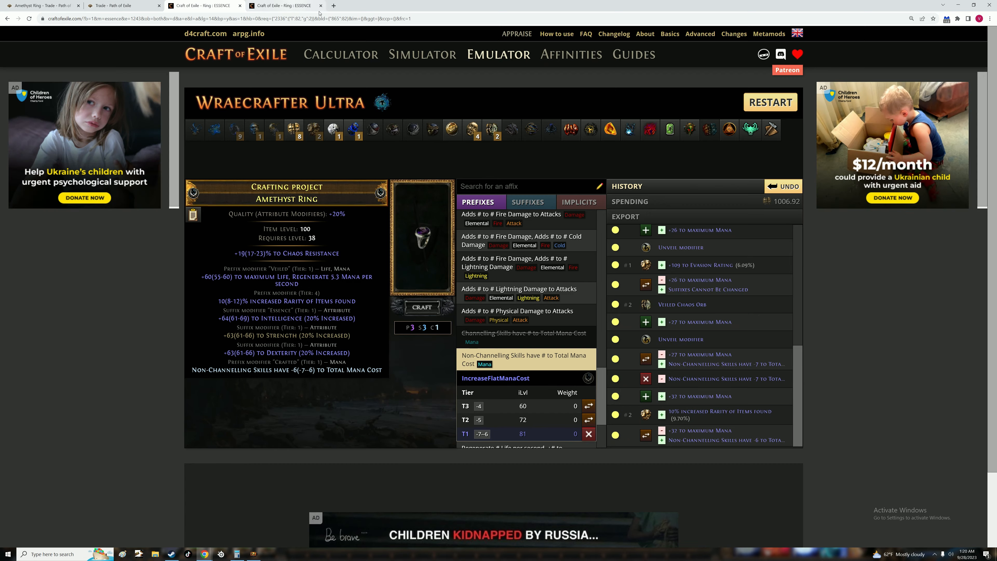
scroll("down", 3)
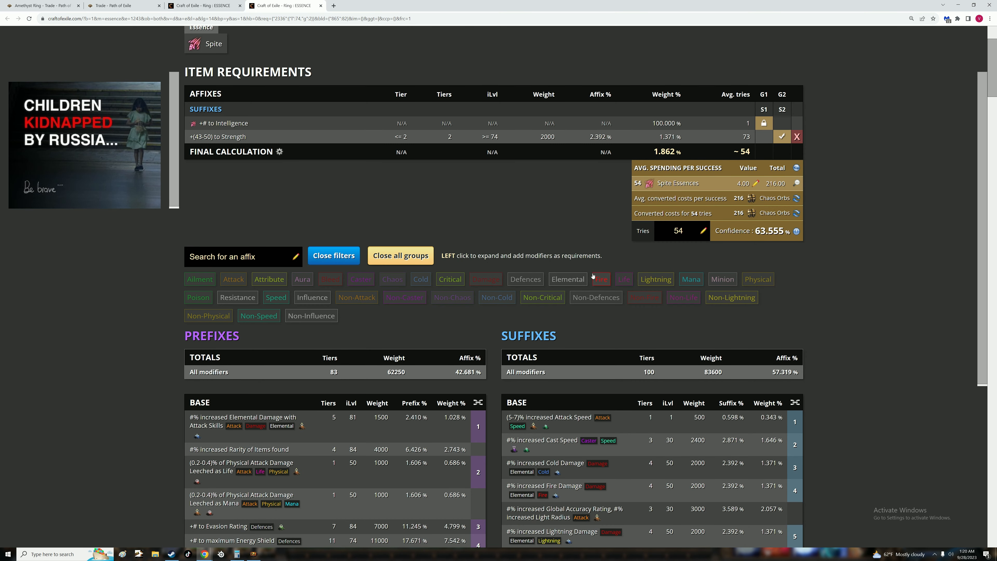
scroll("down", 3)
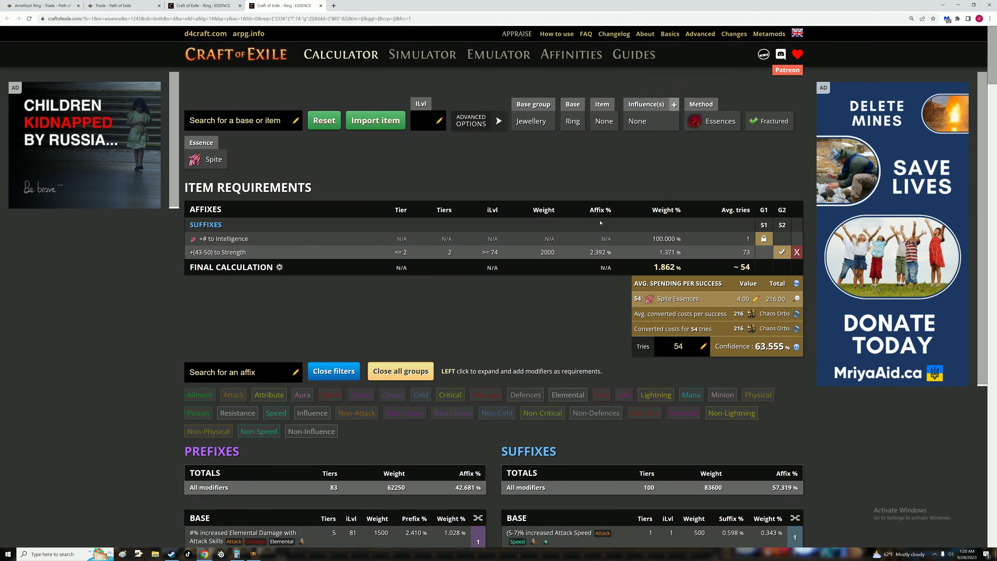
scroll("down", 3)
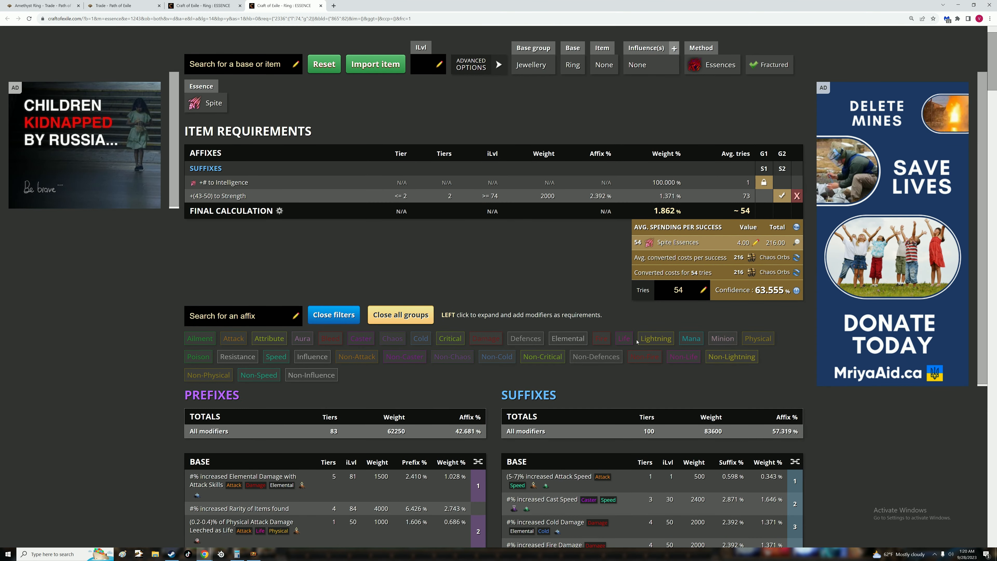
scroll("down", 3)
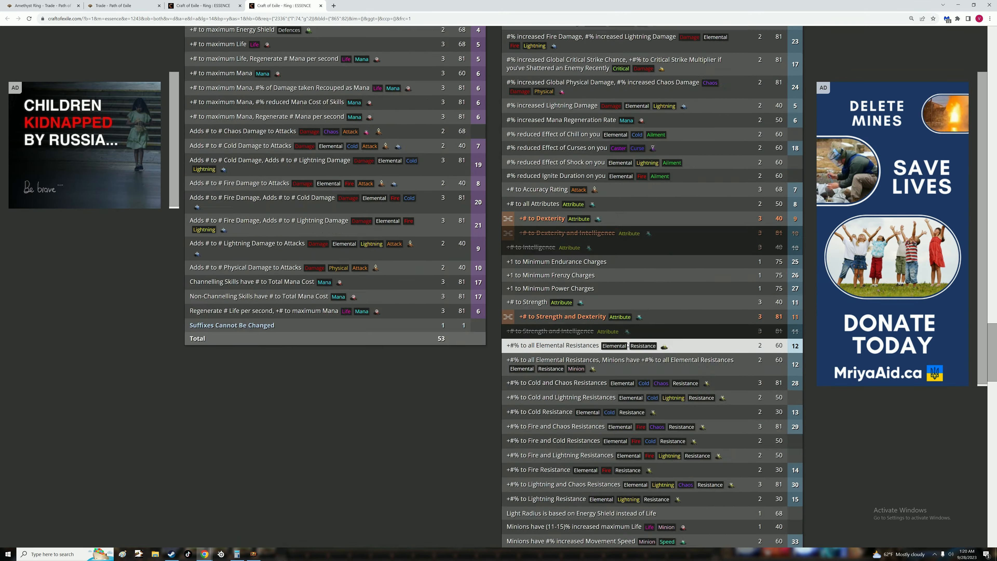
scroll("down", 3)
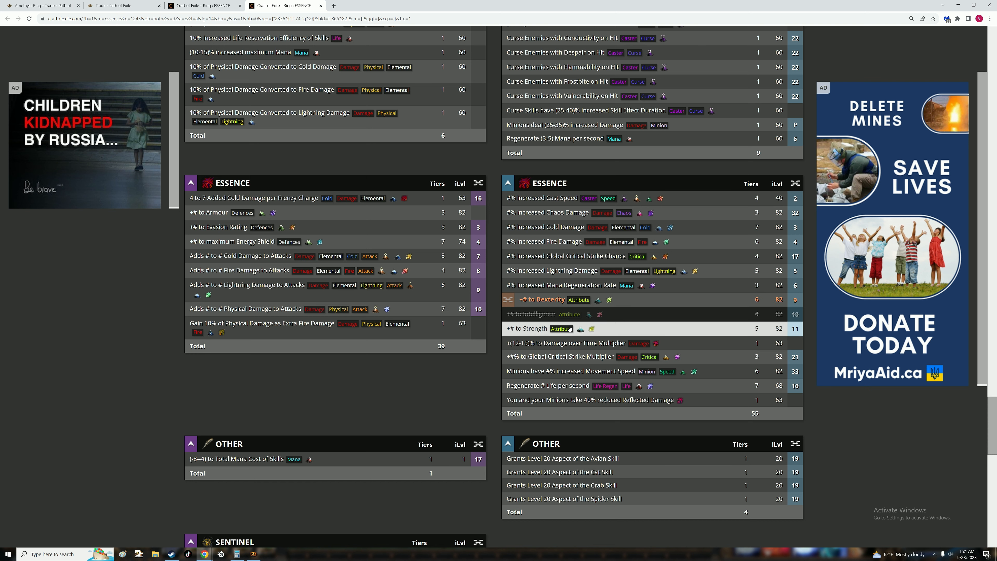
left_click(526, 328)
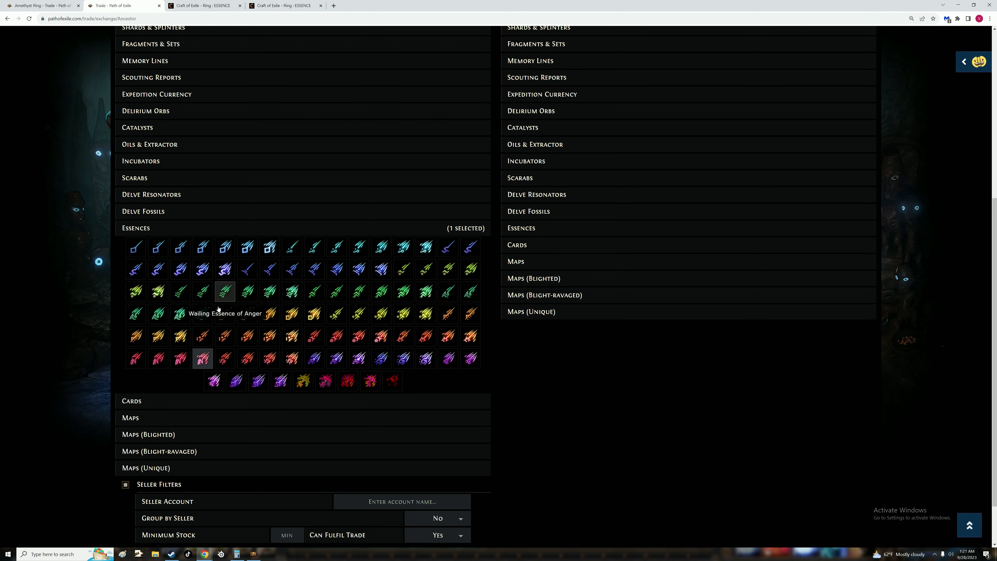
Search Bulk Item Exchange to list 200 Shrieking Essence of Spite offers in Divine and Chaos Orbs
scroll("down", 3)
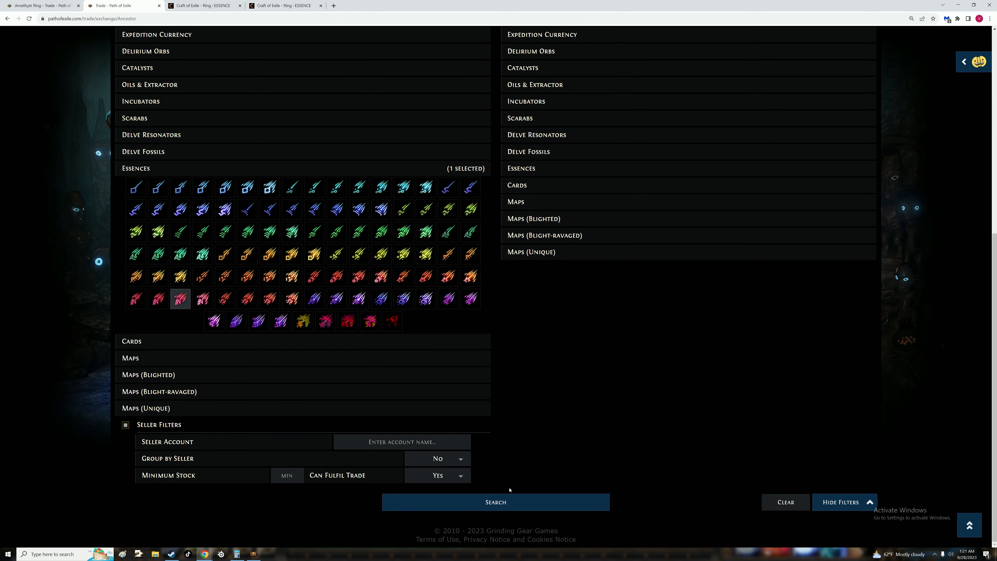
left_click(495, 502)
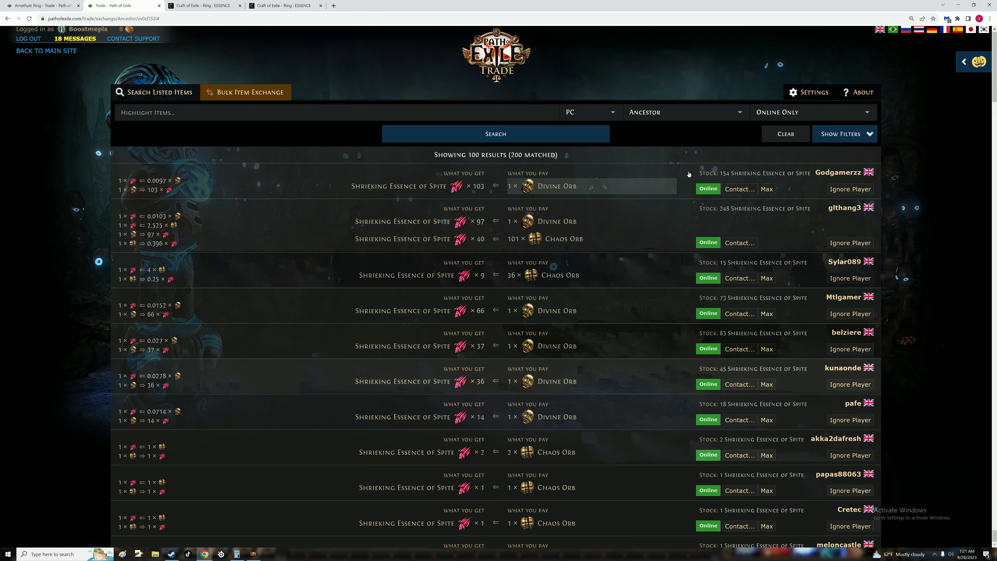
left_click(249, 93)
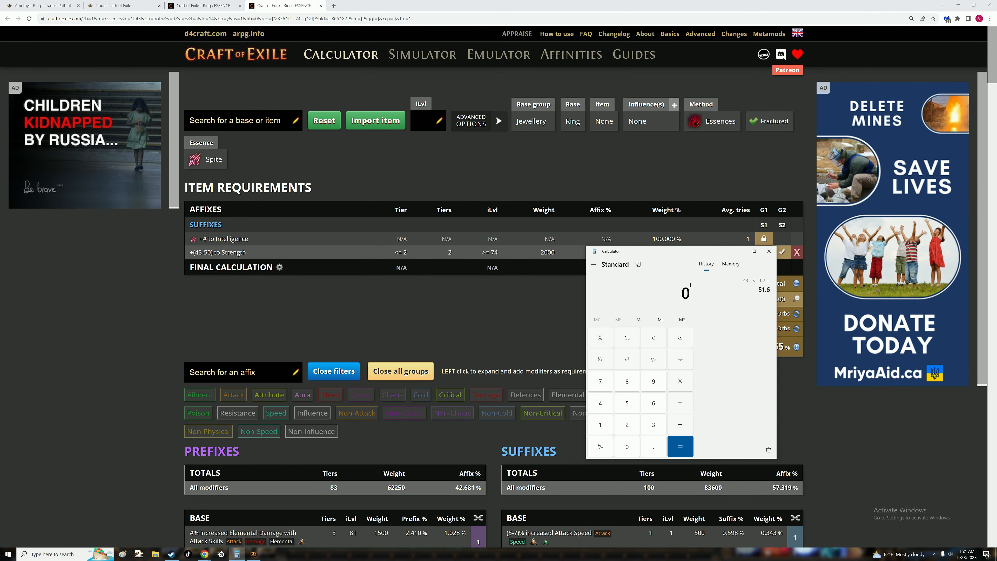
Compute essence cost figures 51.6 and 1.55 in Calculator, then return to the Amethyst Ring listings
left_click(598, 424)
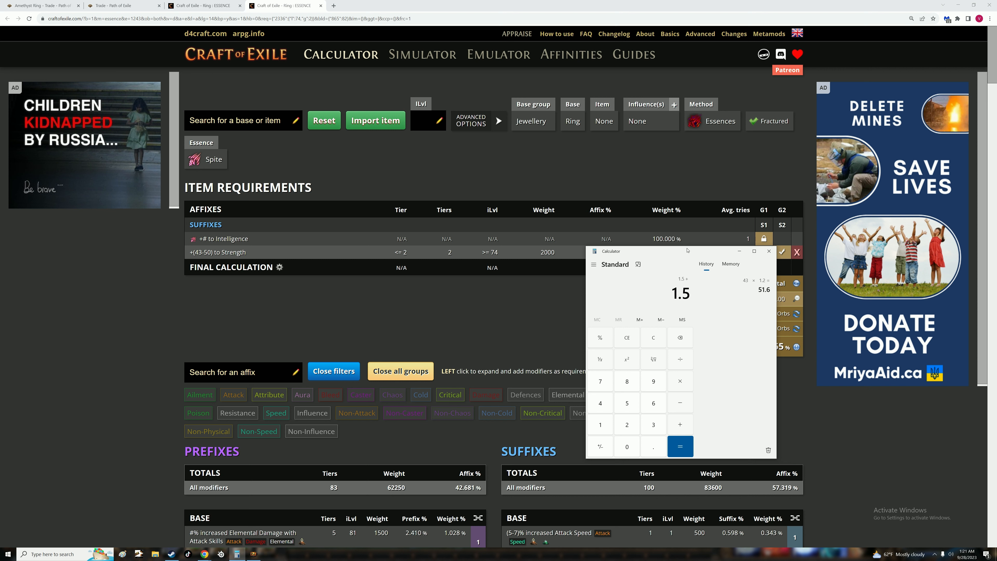
mouse_move(687, 250)
type("1.4")
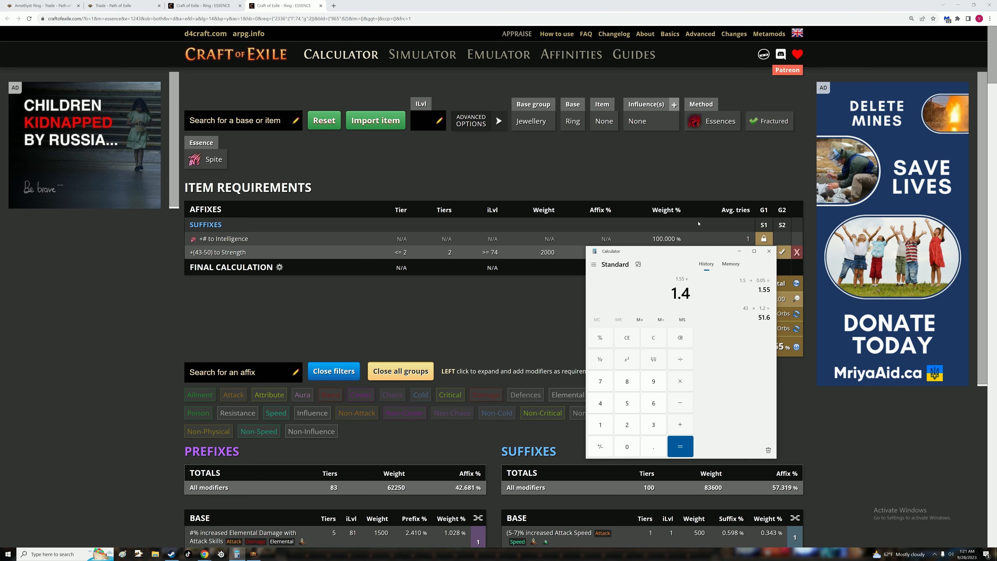
left_click(679, 446)
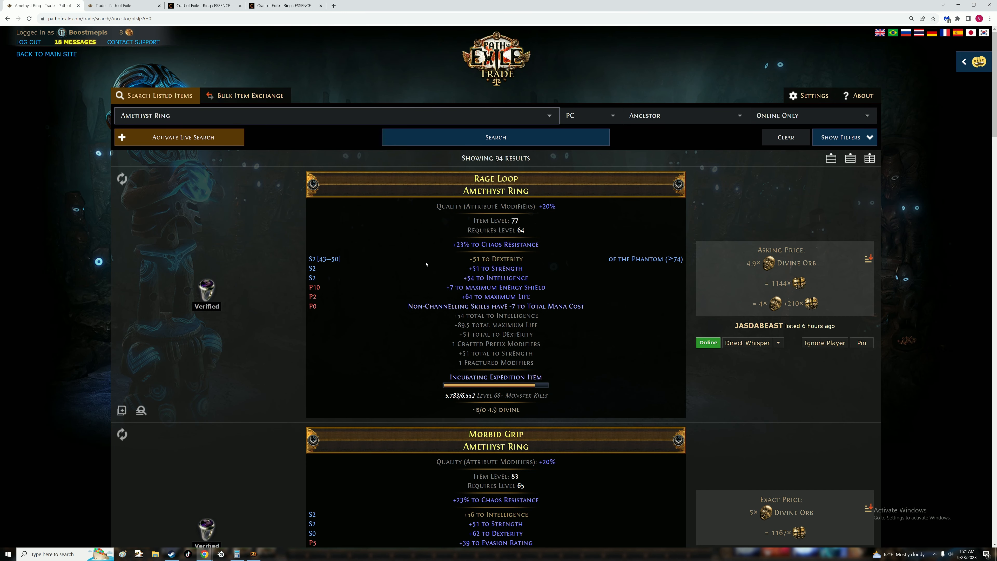
Compare fractured triple-attribute rings near 5 Divine with the 294-result OMNI BASE search from 3 Divine
scroll("down", 3)
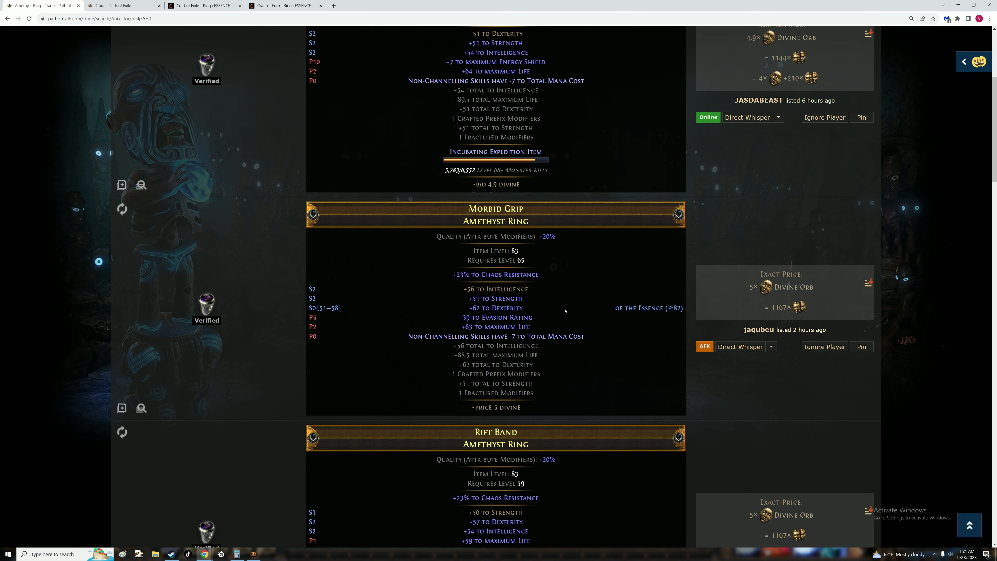
scroll("down", 3)
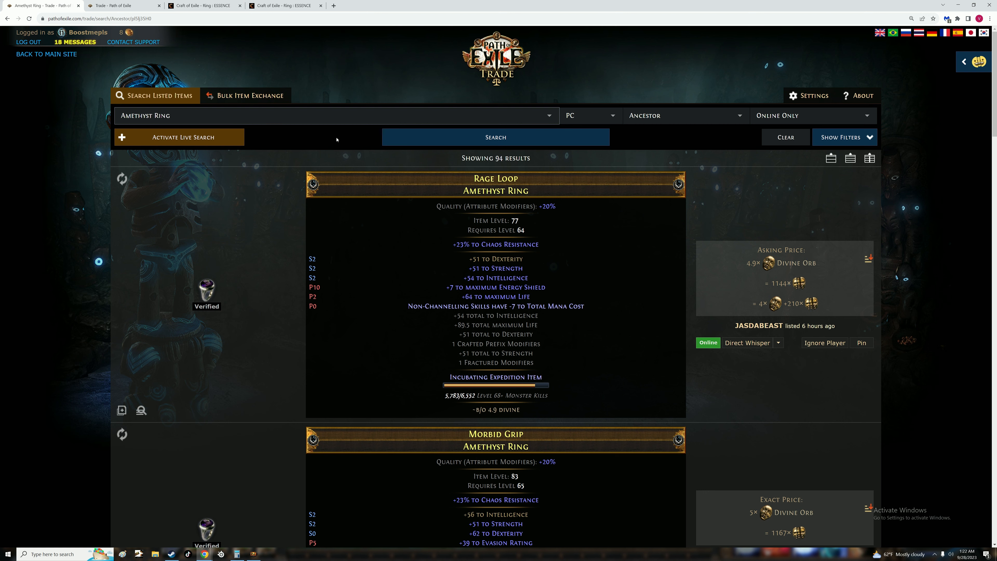
mouse_move(121, 5)
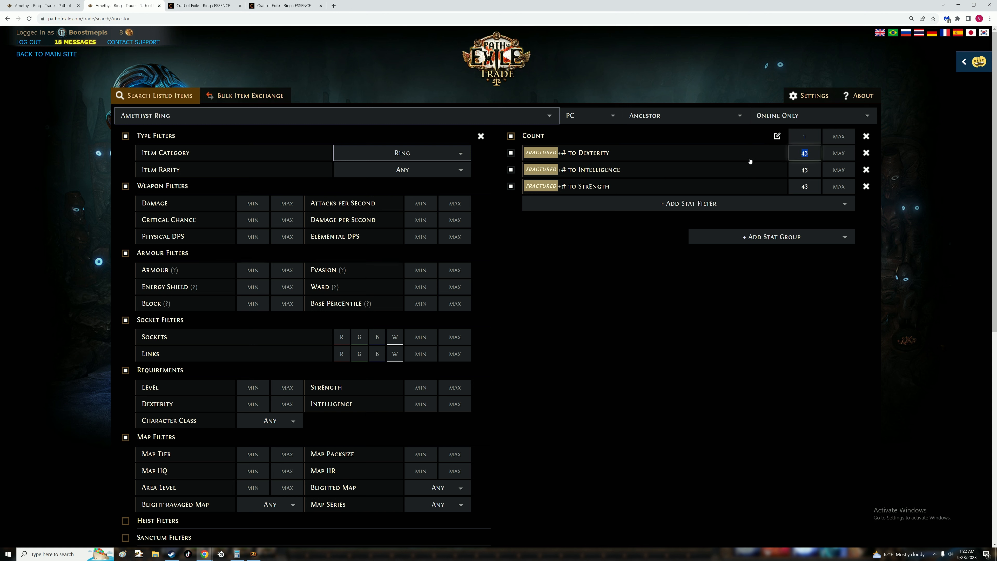
type("51")
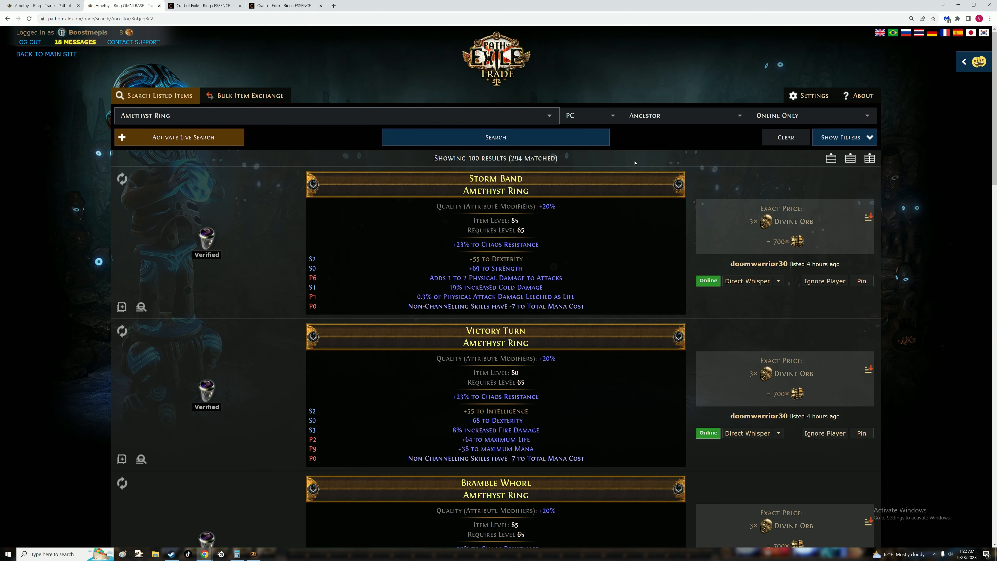
mouse_move(825, 260)
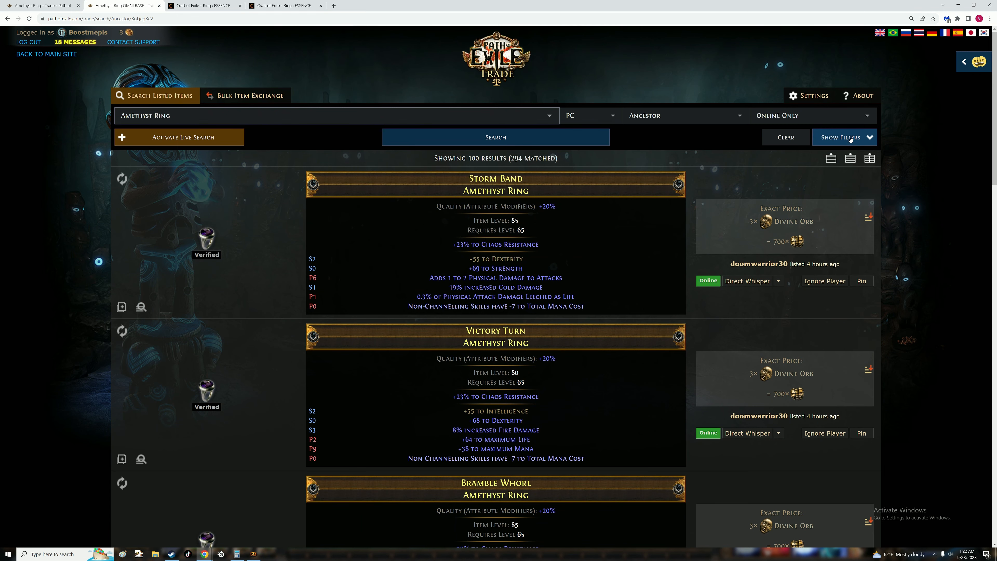
left_click(844, 137)
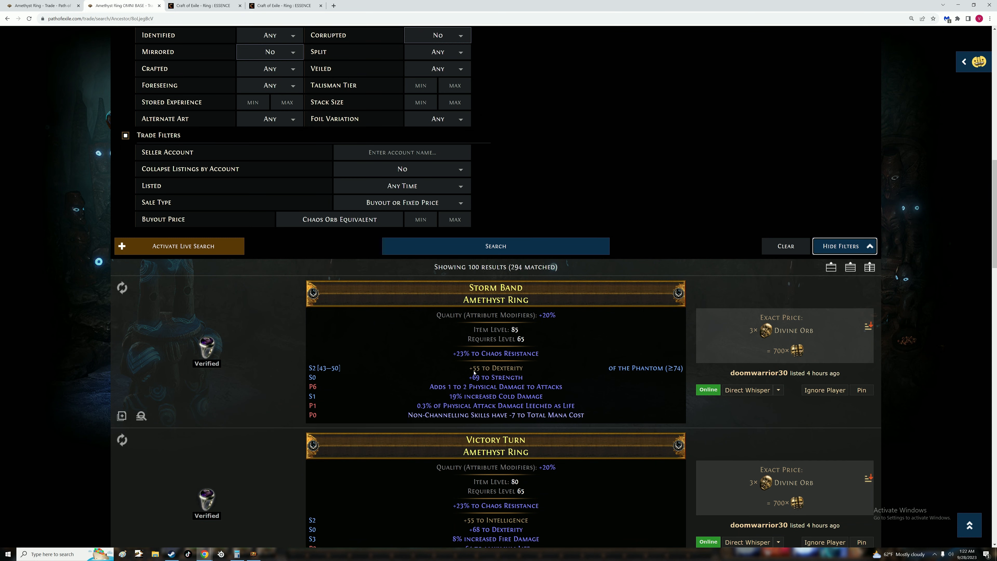
scroll("down", 3)
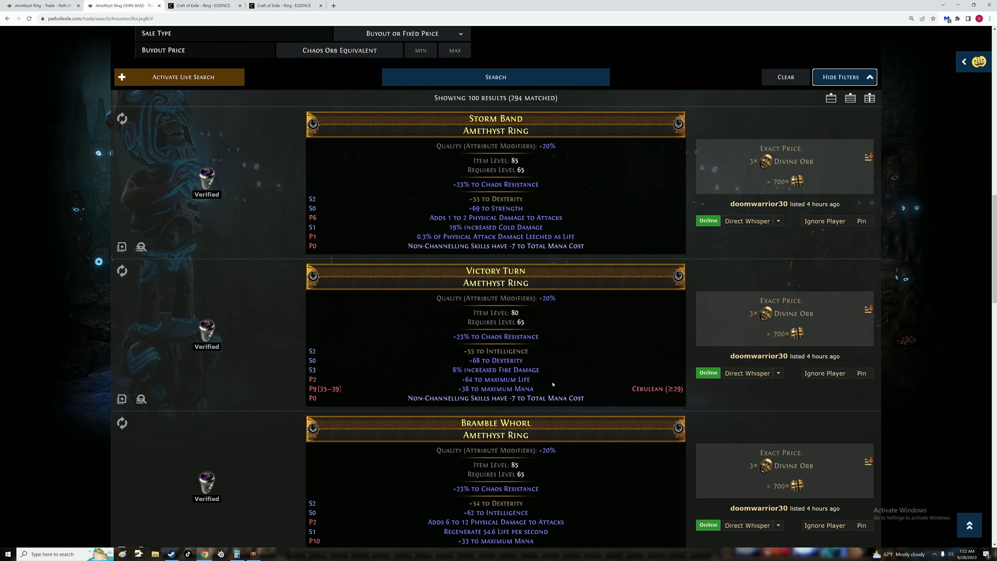
scroll("down", 3)
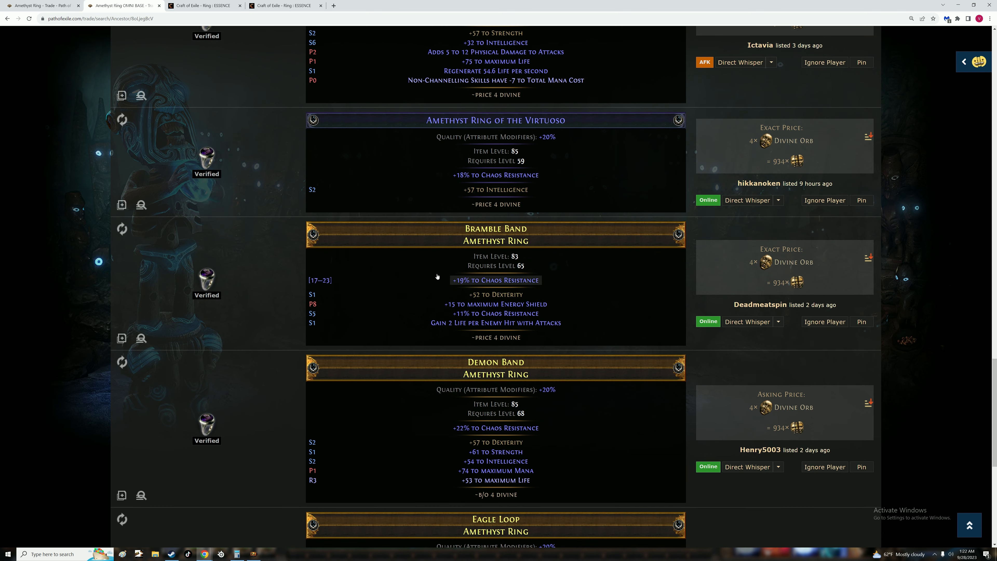
mouse_move(245, 531)
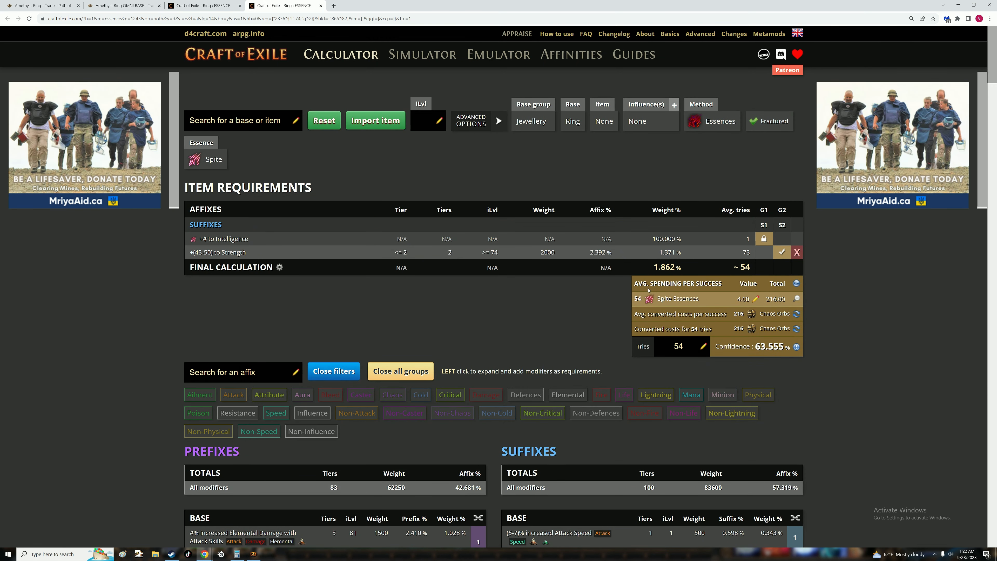
Price Deafening Essence of Spite near 33 per Divine and total the estimate at about 8.77 Divine
scroll("down", 3)
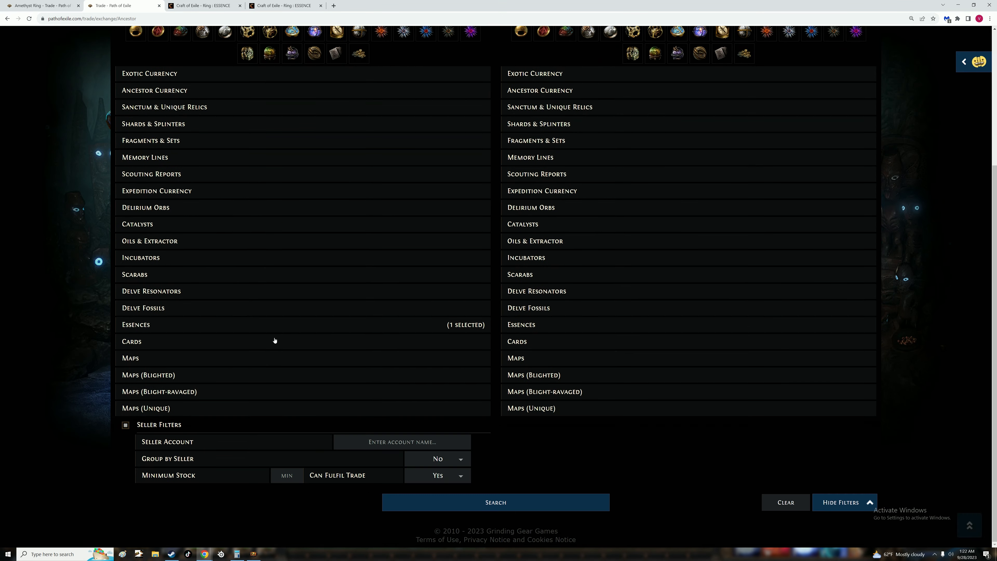
left_click(135, 324)
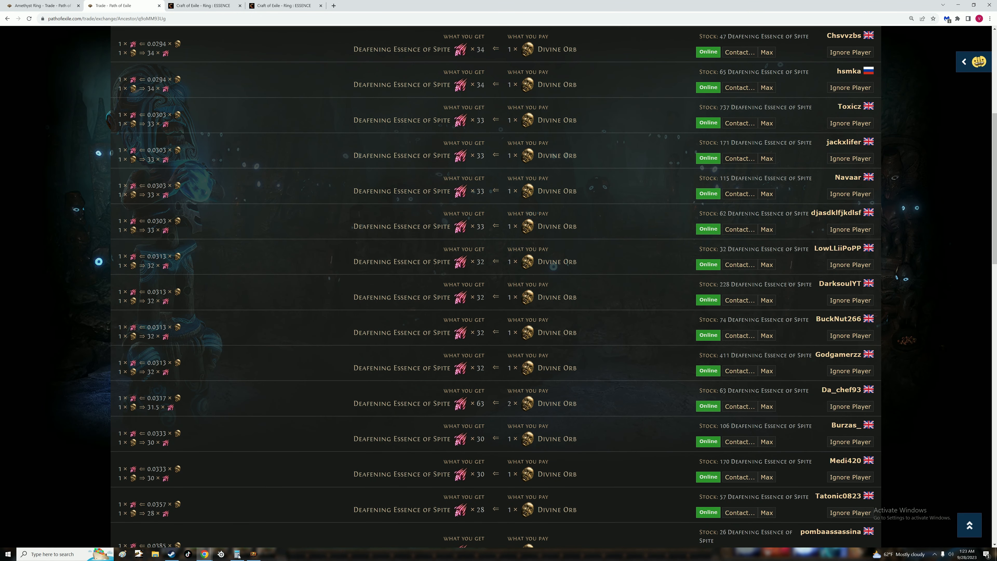
left_click(238, 554)
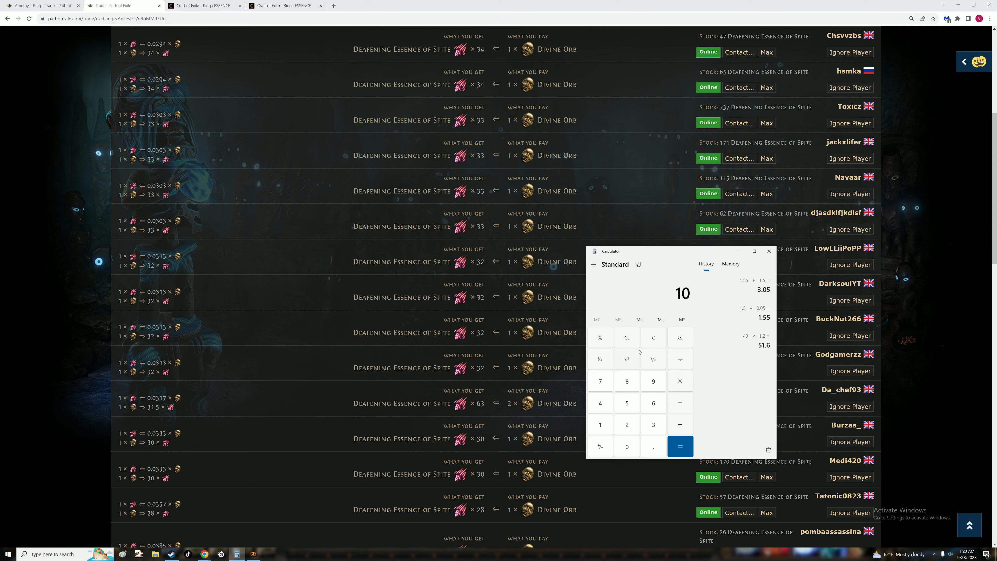
left_click(680, 445)
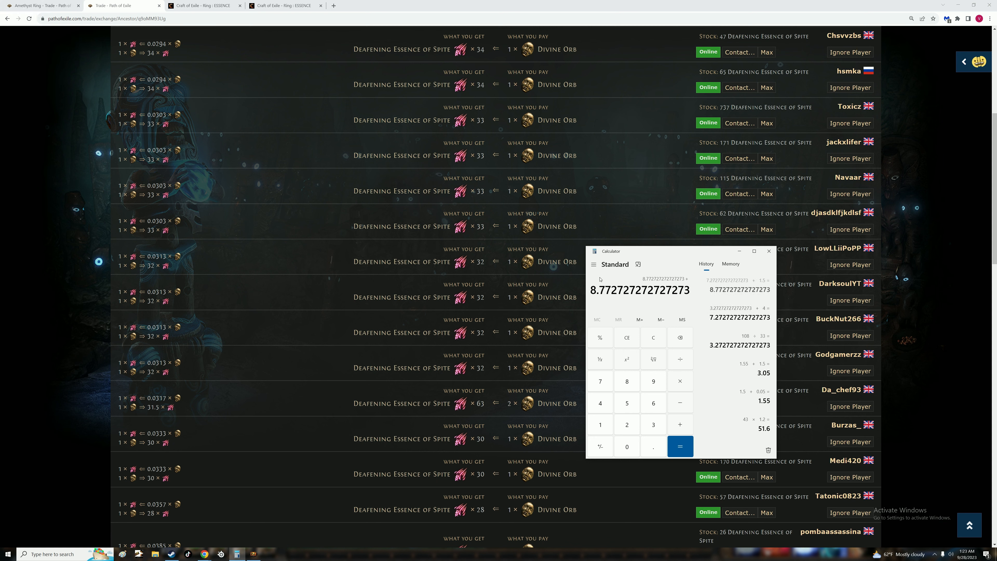
left_click(42, 6)
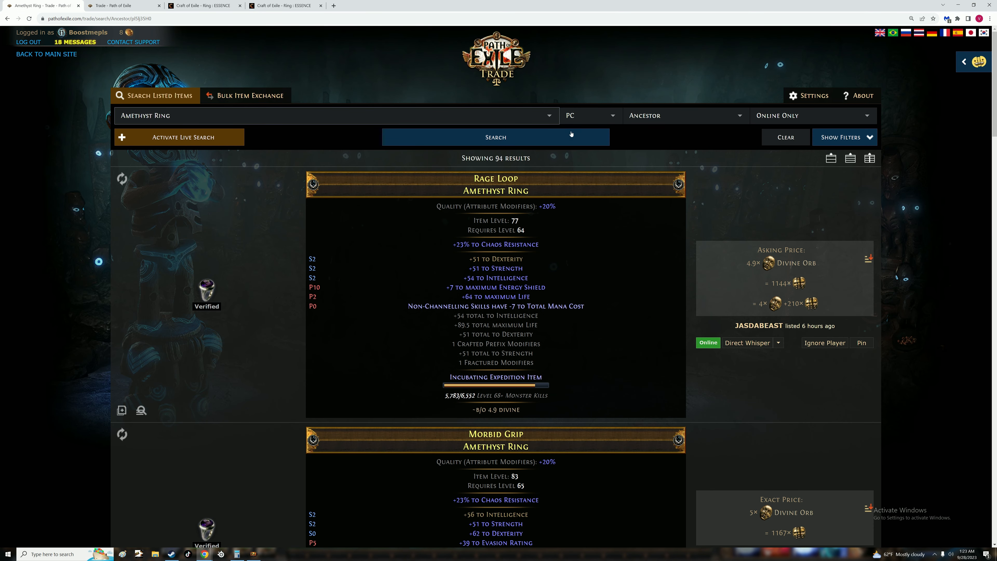
mouse_move(680, 145)
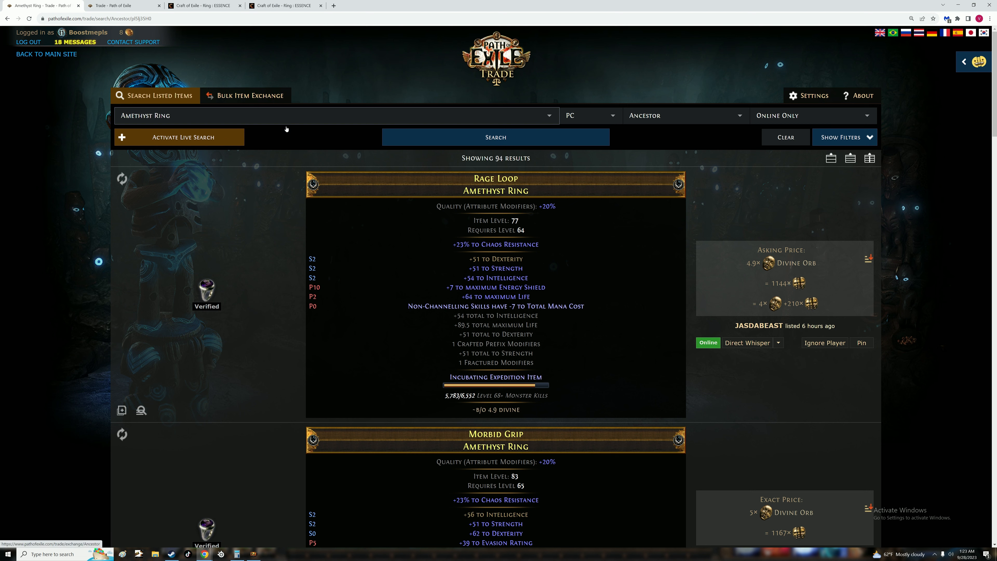
mouse_move(337, 117)
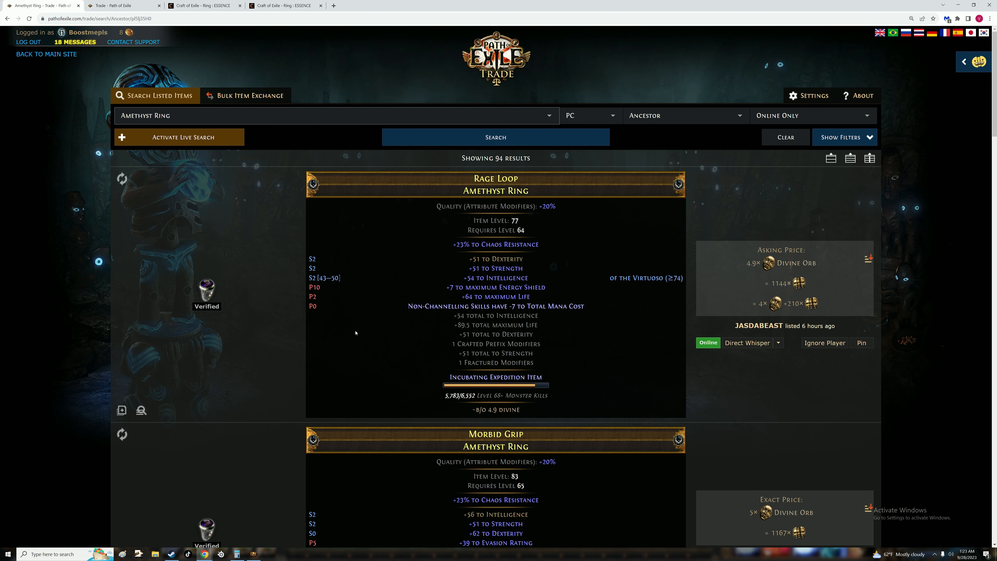
Close the Calculator after the 8.77 Divine tally, leaving the 94 Amethyst Ring listings
left_click(680, 446)
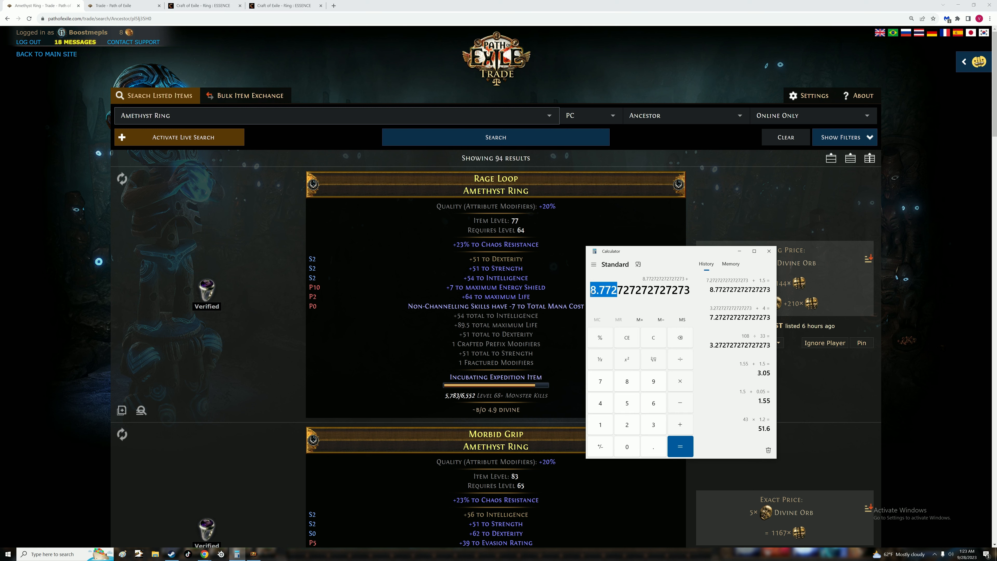
mouse_move(809, 223)
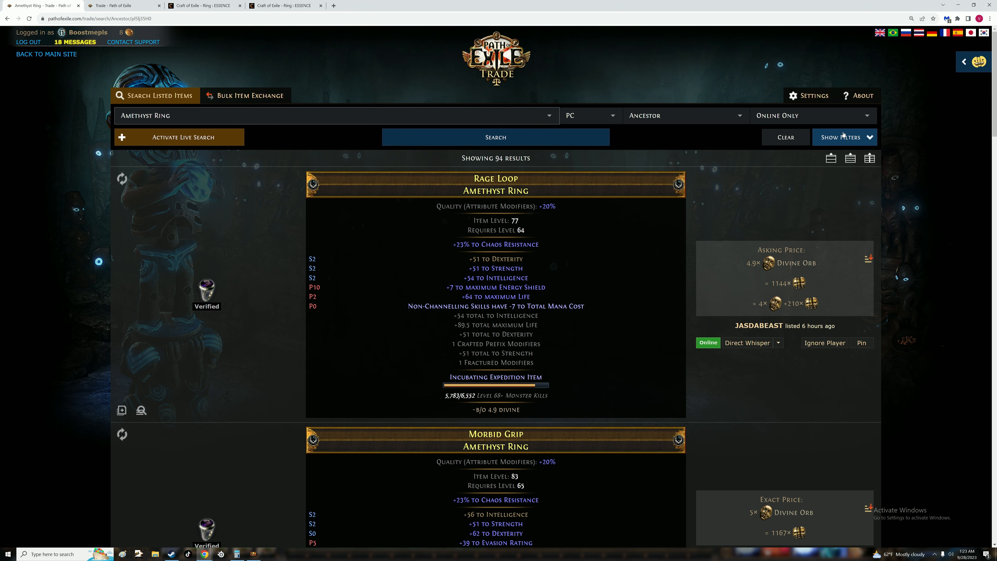
Raise the Dexterity and Intelligence minimums to 60 and review the 8–10 Divine Amethyst Ring listings
left_click(841, 137)
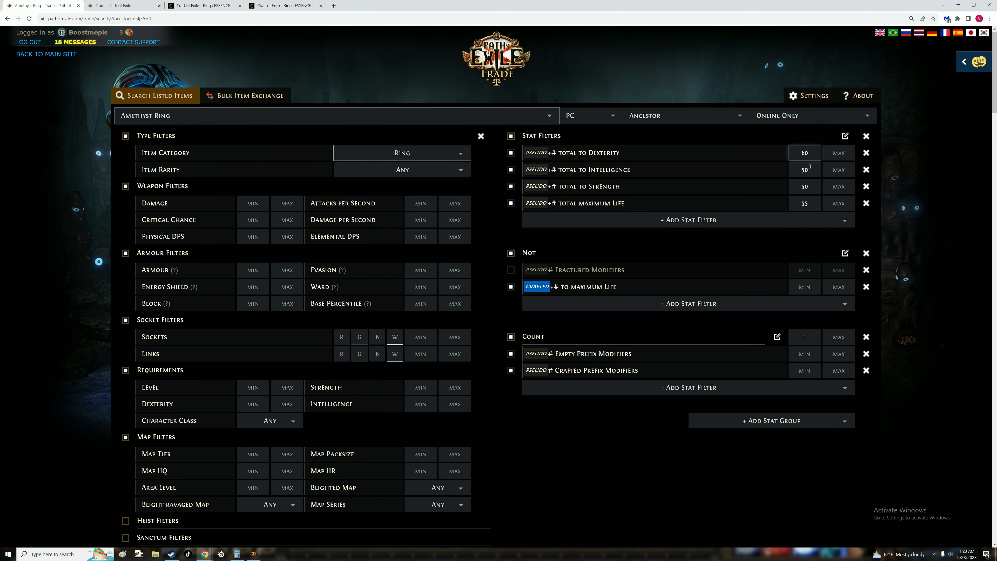
type("60")
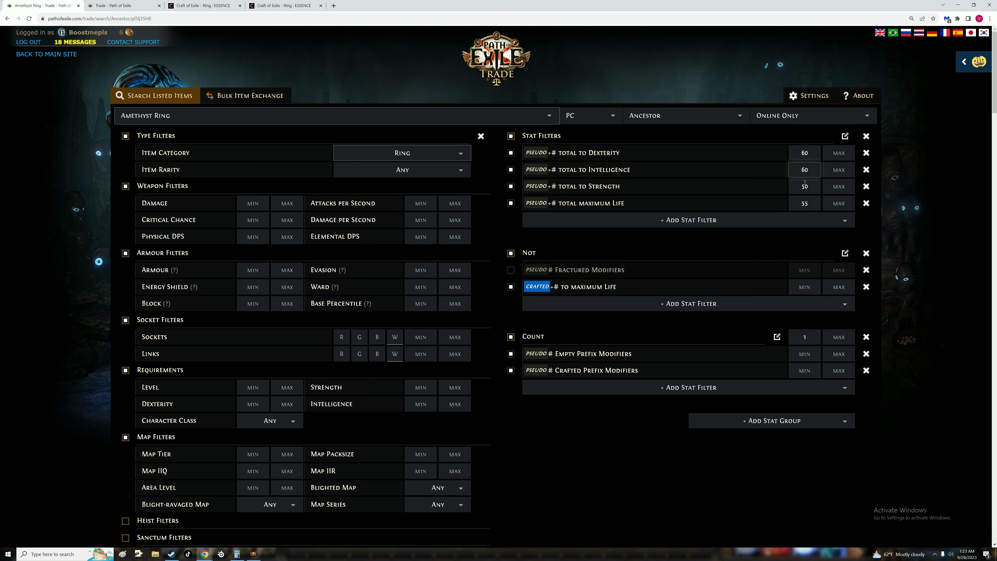
type("60")
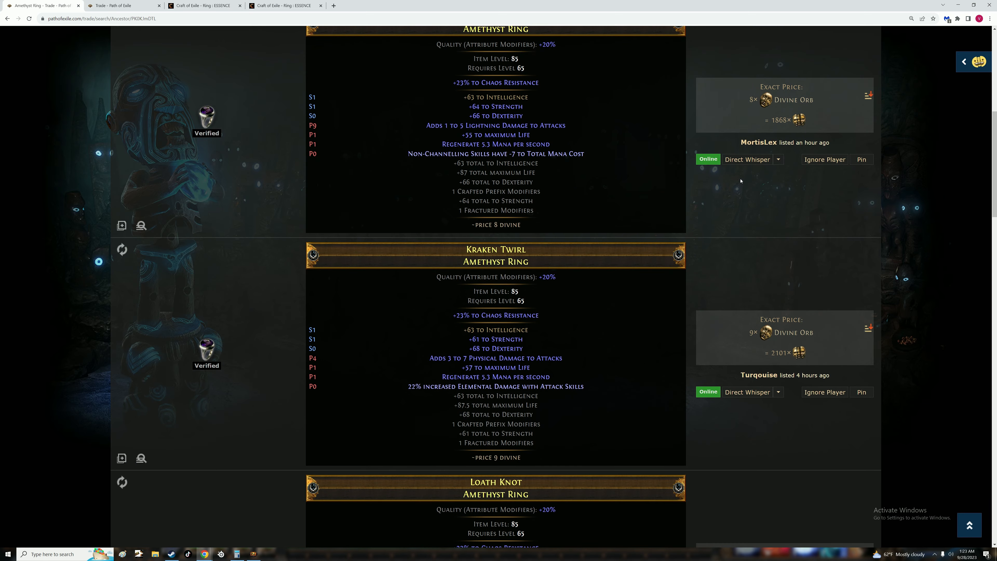
scroll("down", 3)
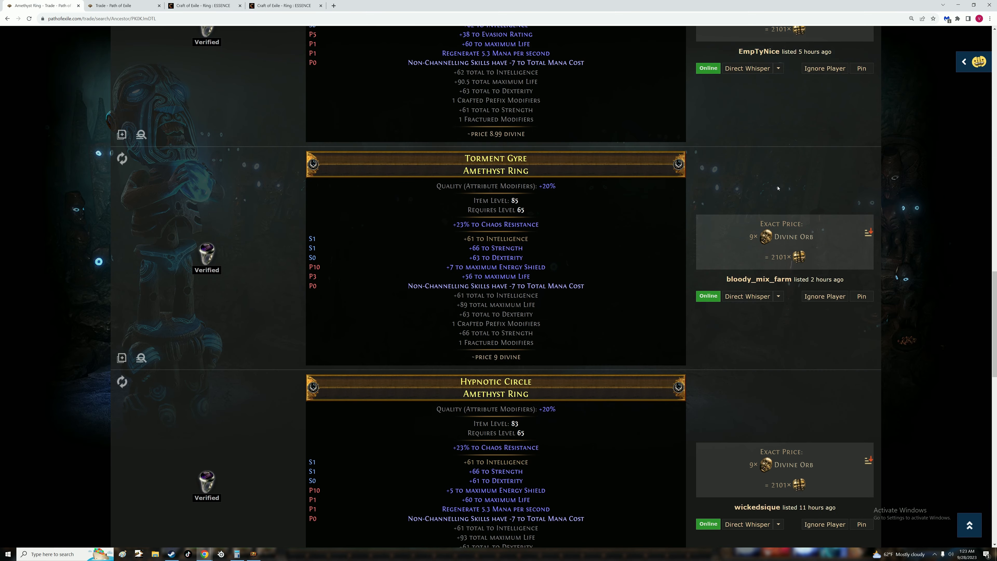
scroll("down", 3)
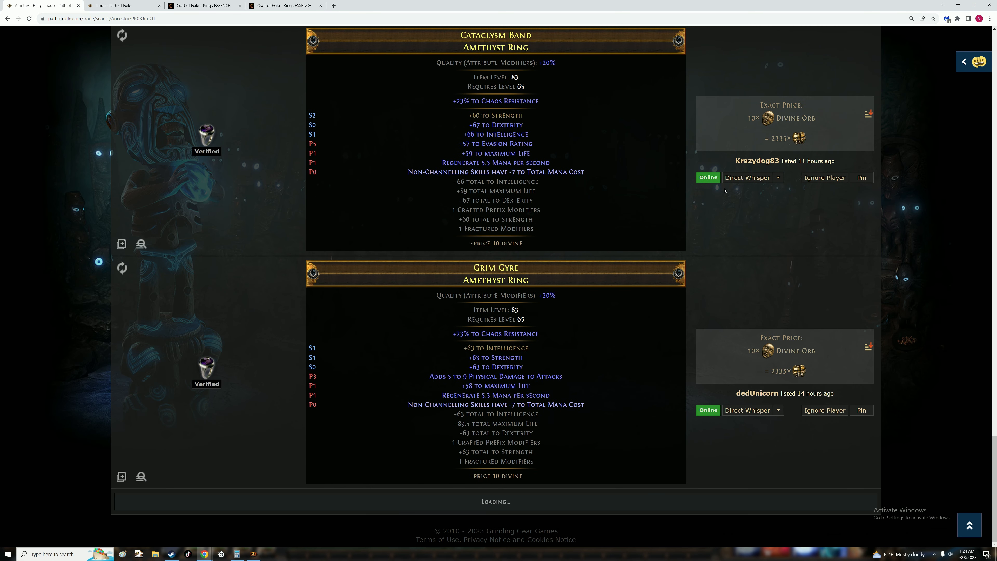
scroll("down", 3)
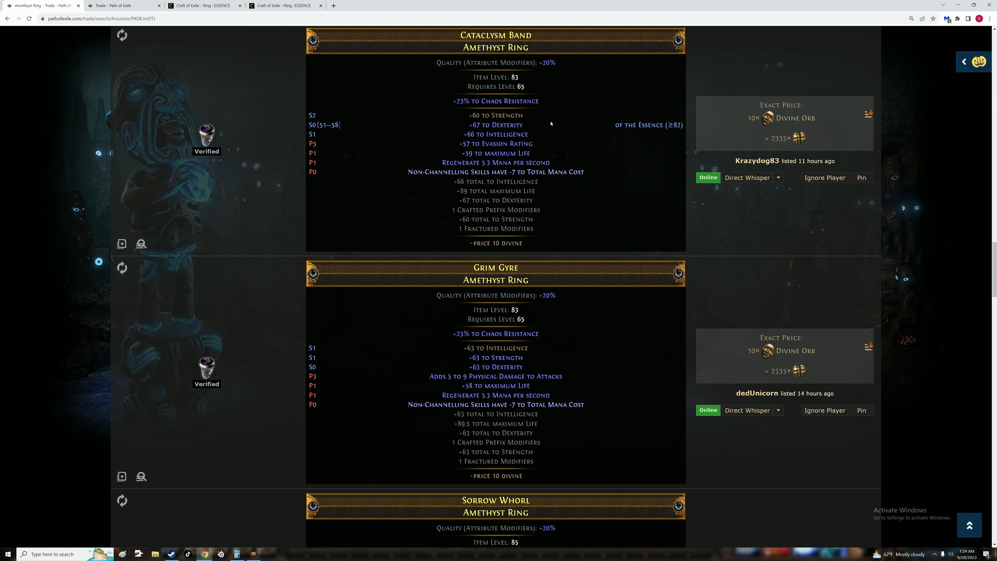
scroll("down", 3)
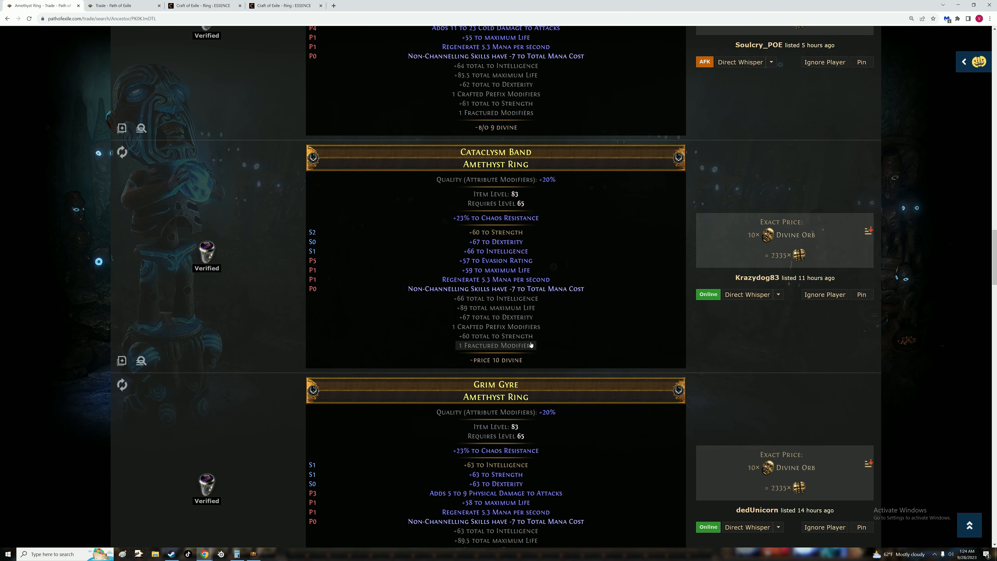
scroll("down", 3)
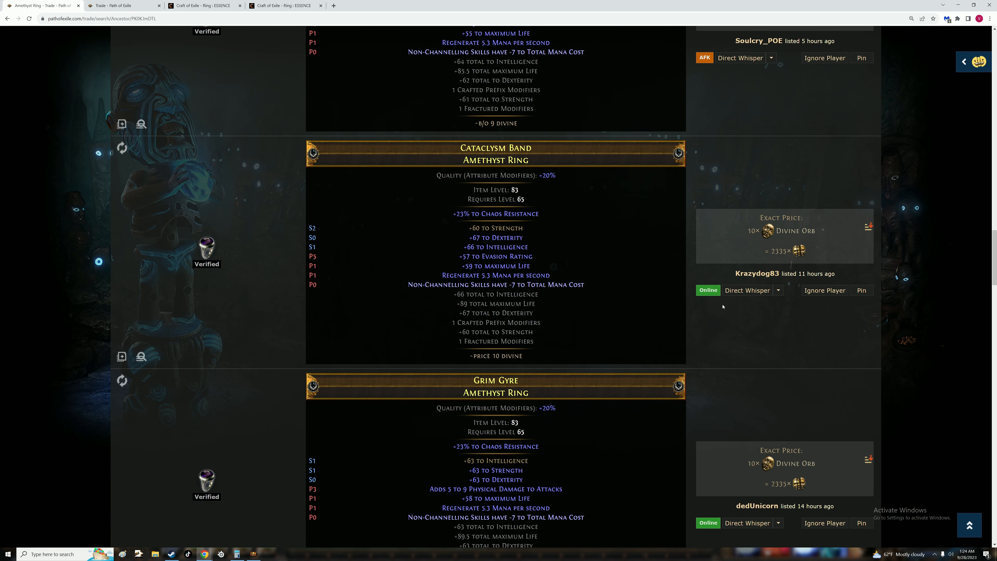
mouse_move(675, 321)
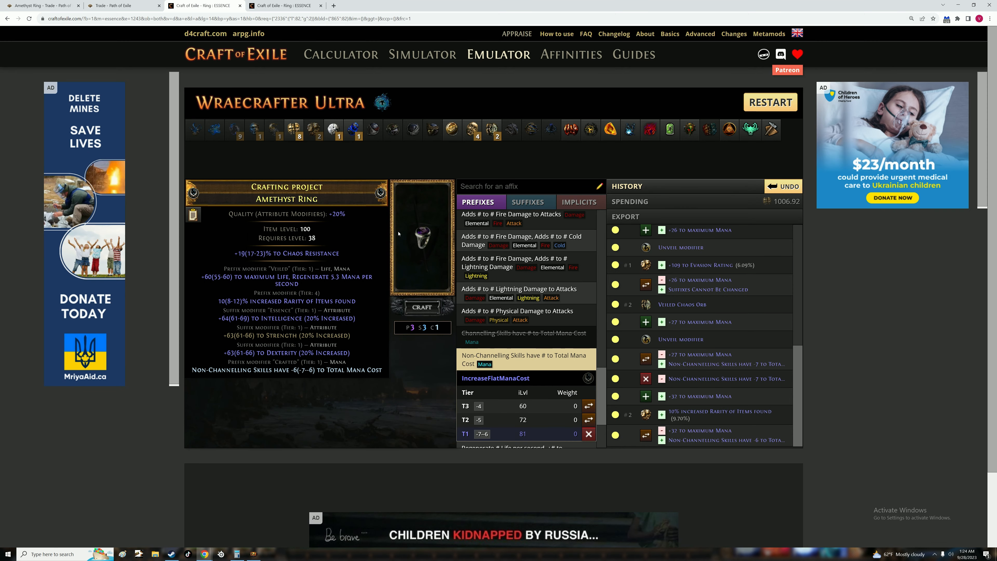
Return to the trade site and rerun the original 94-result Amethyst Ring search
left_click(121, 6)
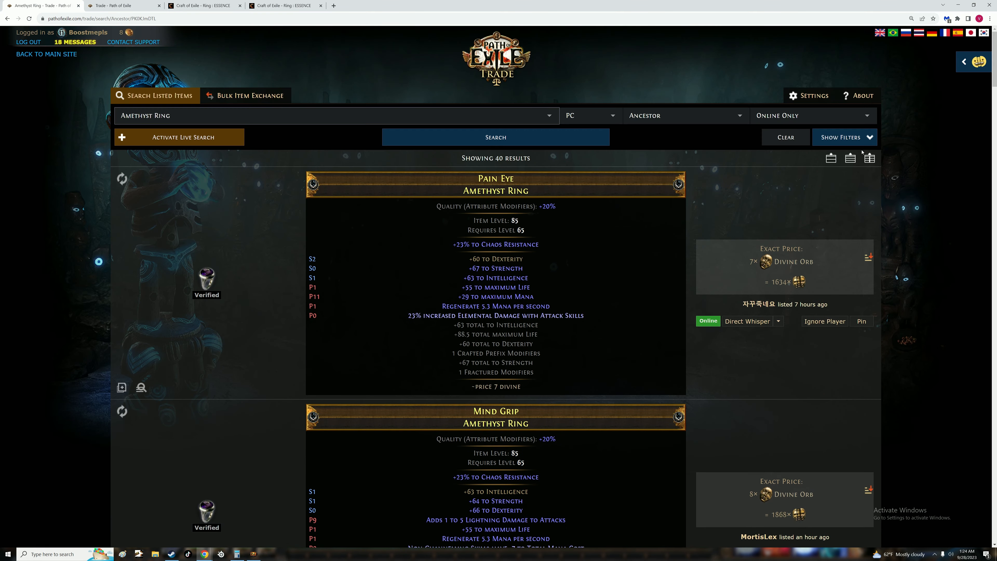
left_click(841, 137)
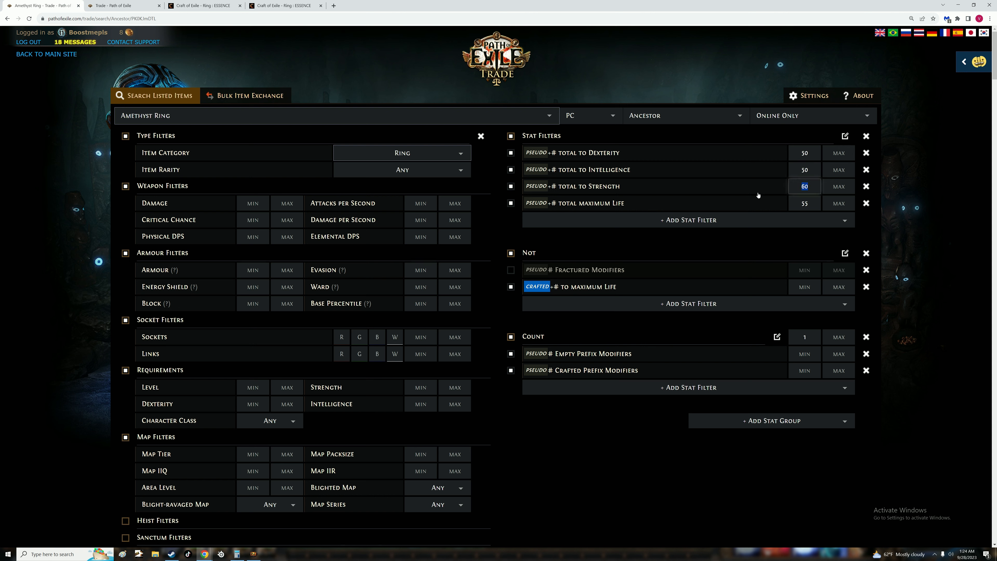
left_click(495, 137)
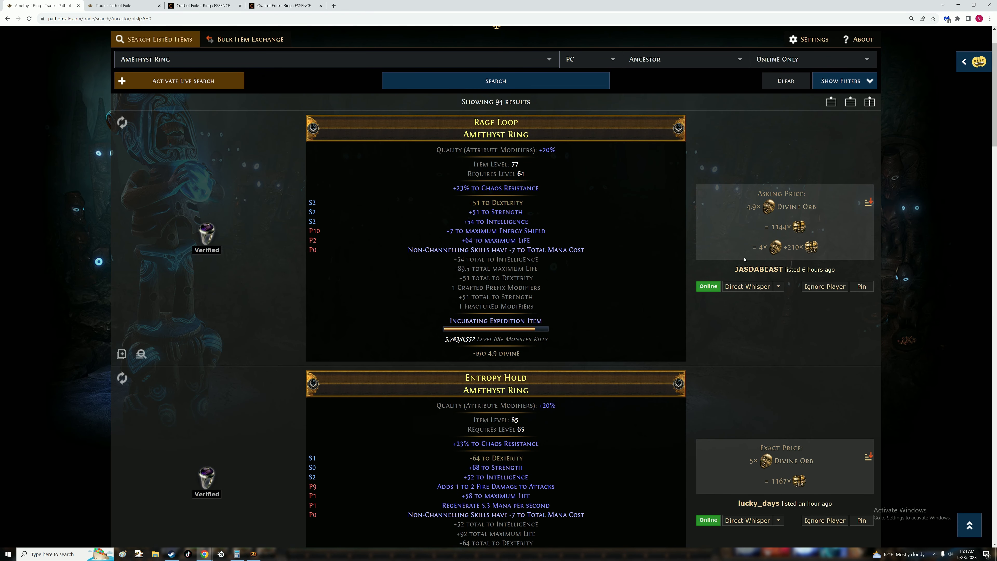
mouse_move(752, 154)
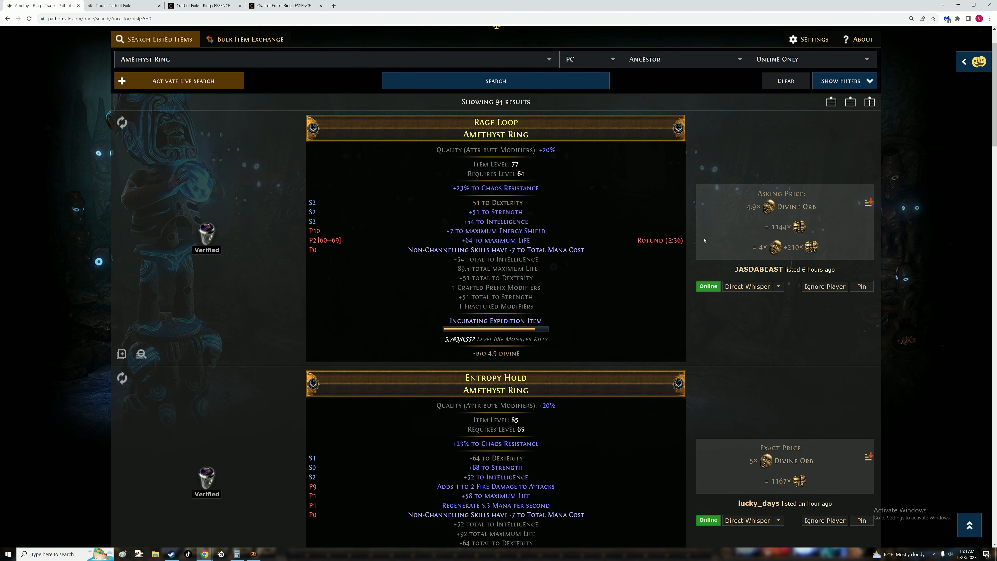
Review the cheaper Amethyst Ring listings priced around 5 to 6 Divine
scroll("down", 3)
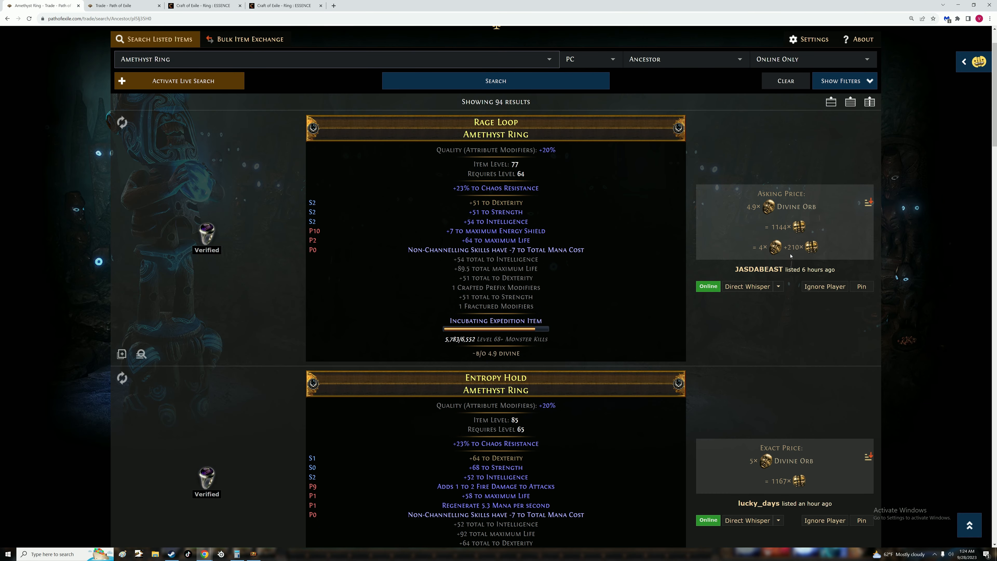
scroll("down", 3)
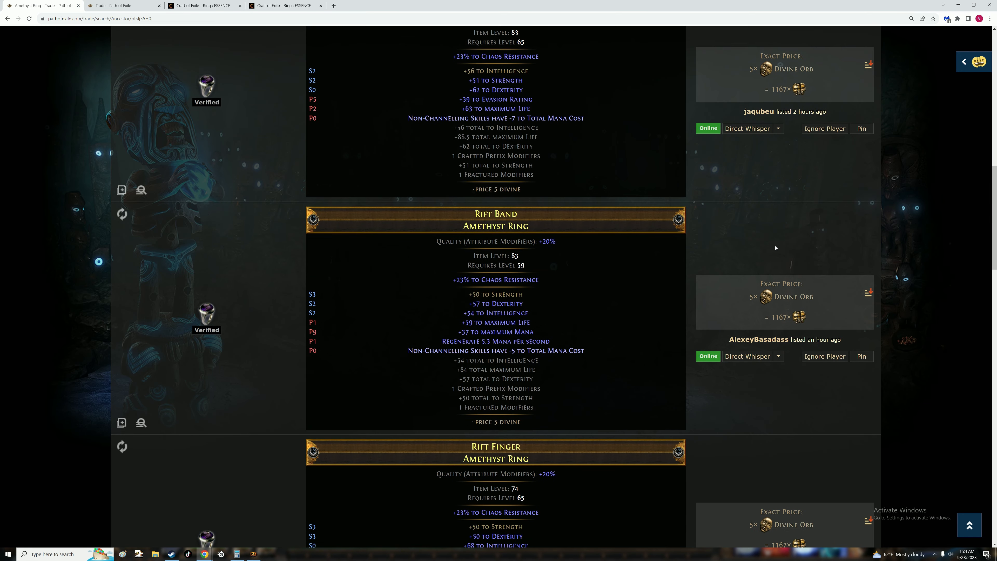
scroll("down", 3)
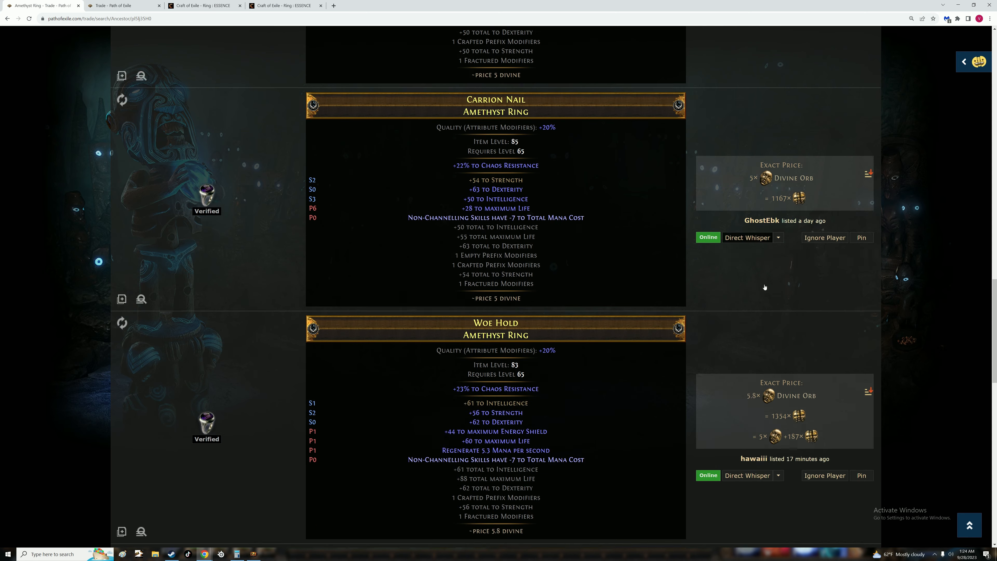
scroll("down", 3)
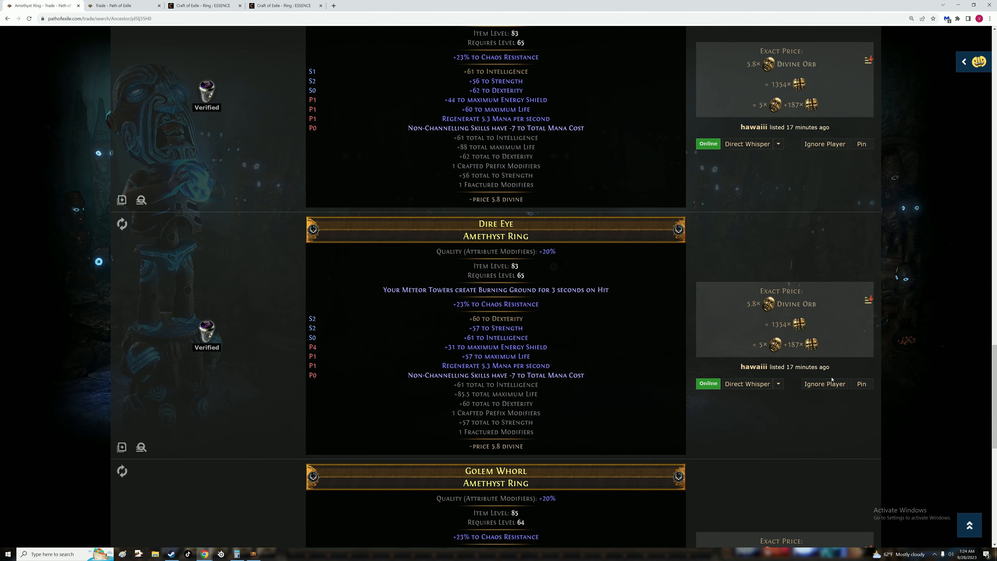
scroll("down", 3)
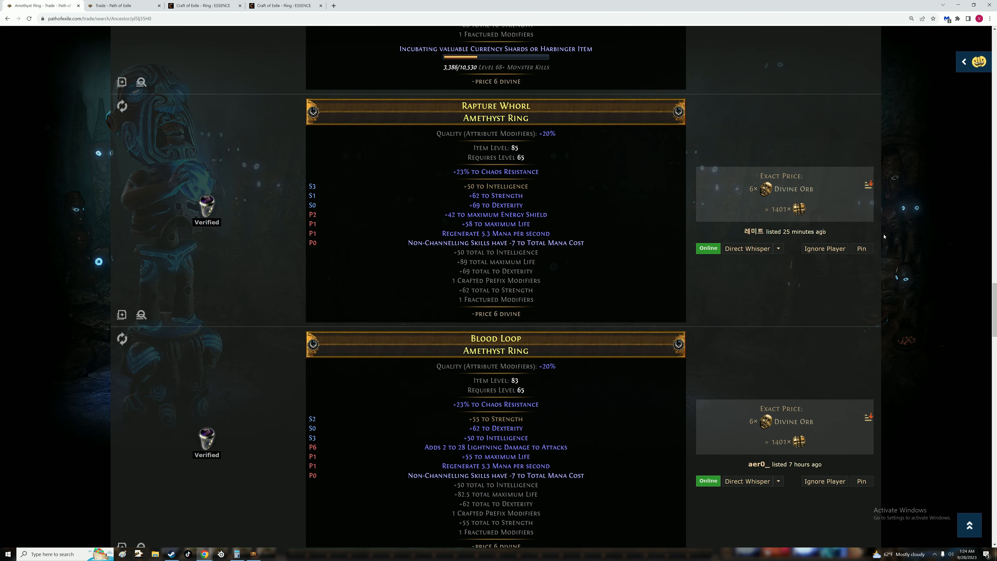
scroll("down", 3)
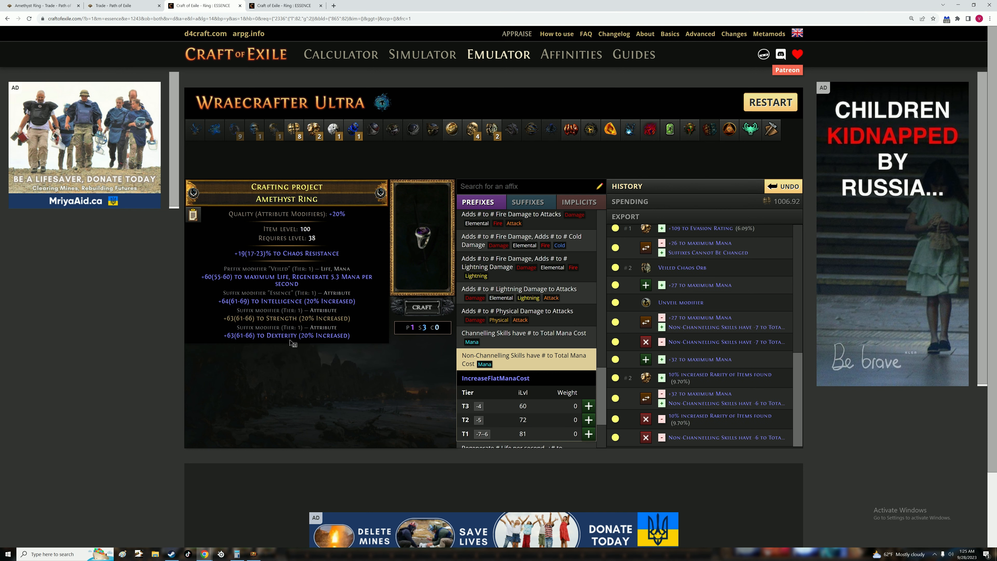
Scour the ring down to its Strength suffix and dismiss the already-at-maximum catalyst warning
right_click(289, 299)
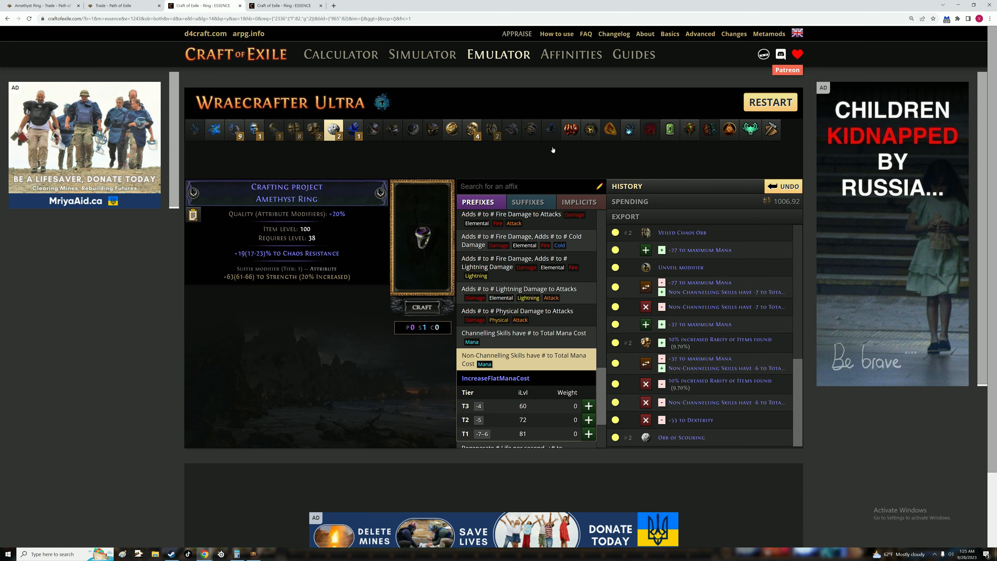
left_click(669, 130)
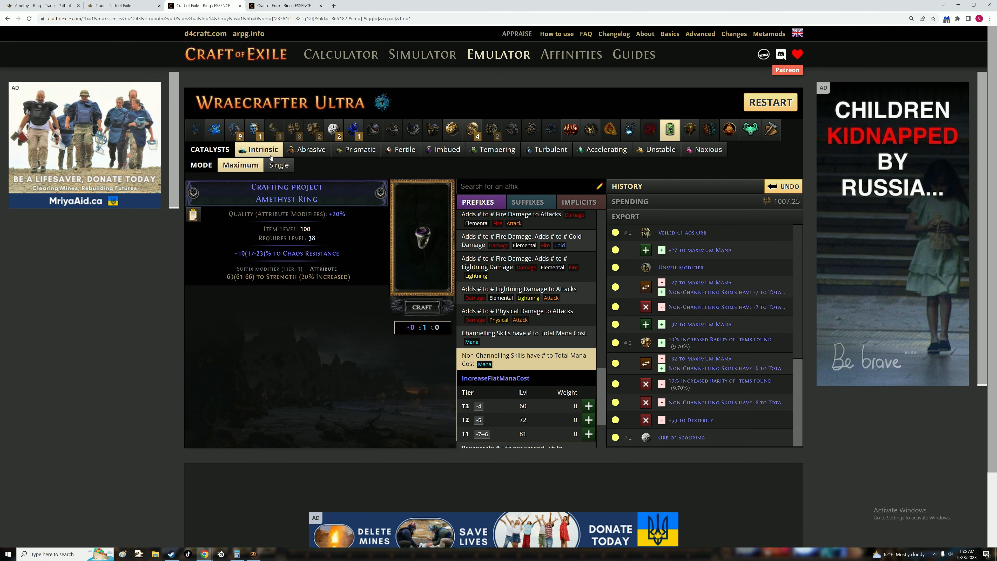
mouse_move(275, 157)
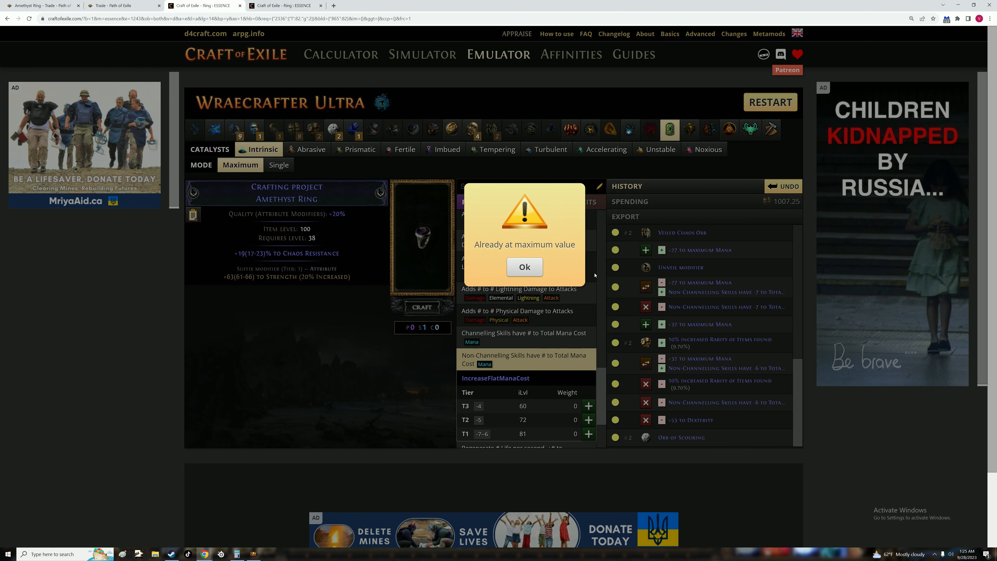
left_click(524, 266)
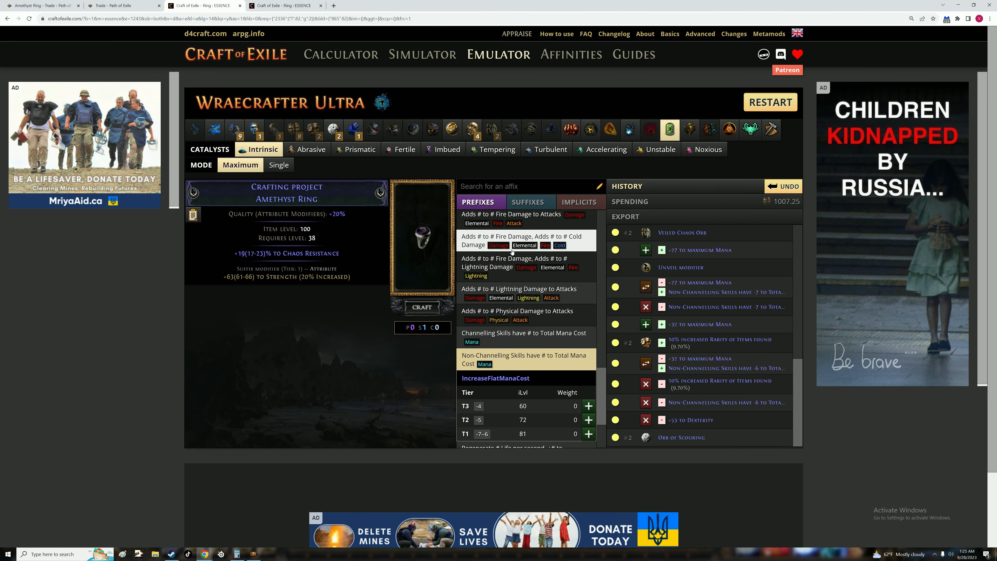
mouse_move(333, 130)
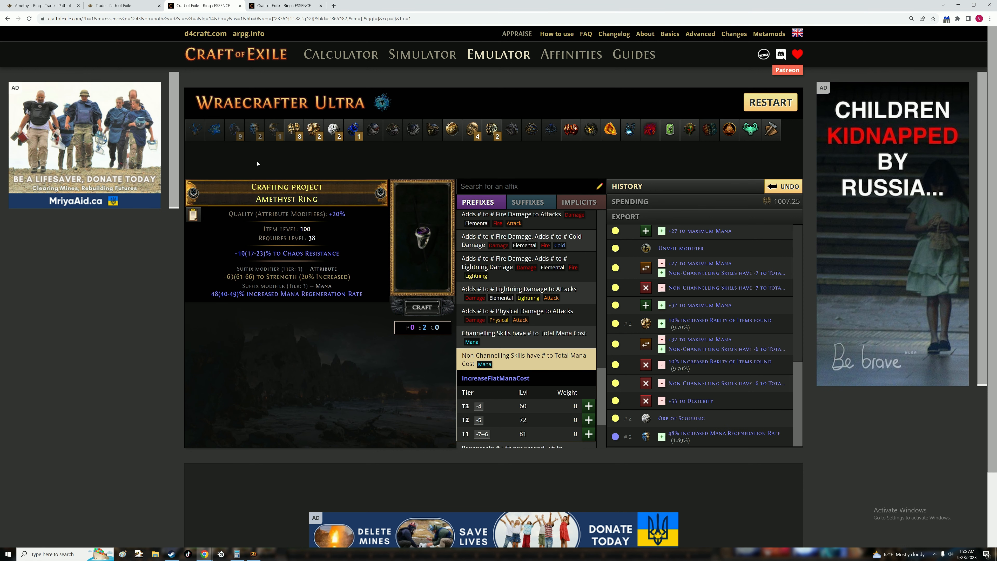
mouse_move(648, 129)
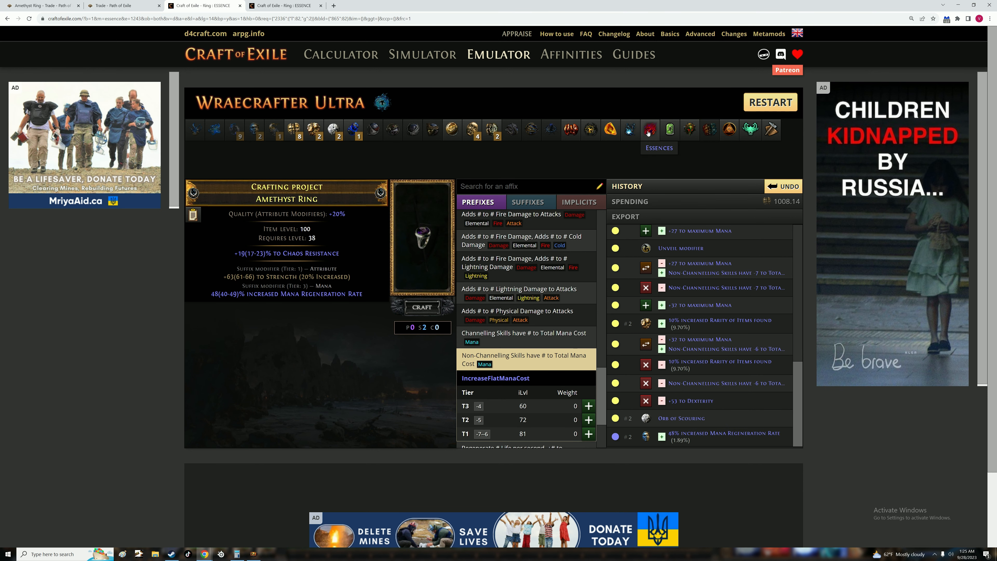
Apply the tier 2 Spite essence to give the ring its Intelligence suffix
left_click(649, 128)
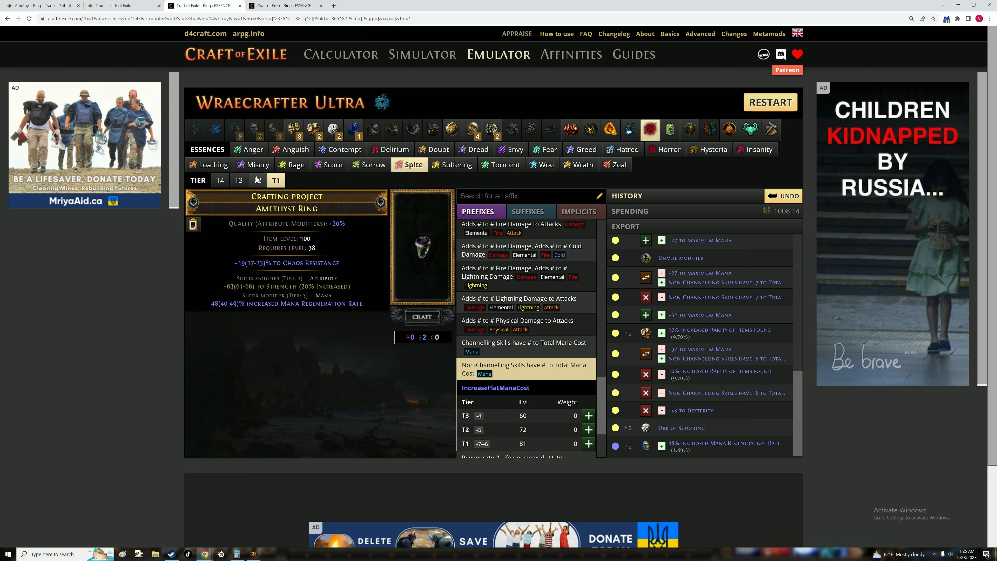
left_click(258, 180)
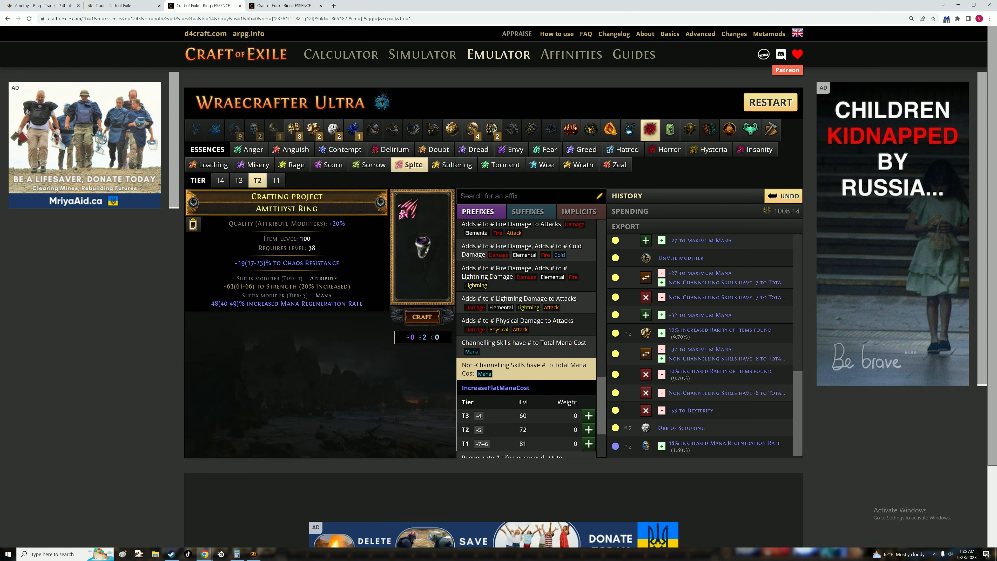
left_click(275, 180)
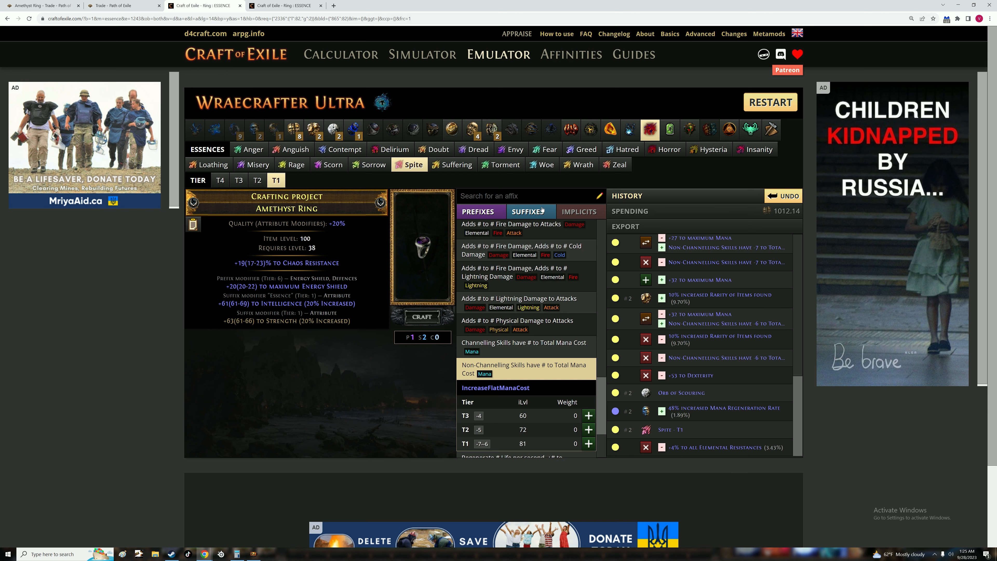
Add the top-tier Dexterity suffix, then a life-leech prefix to the ring
left_click(529, 212)
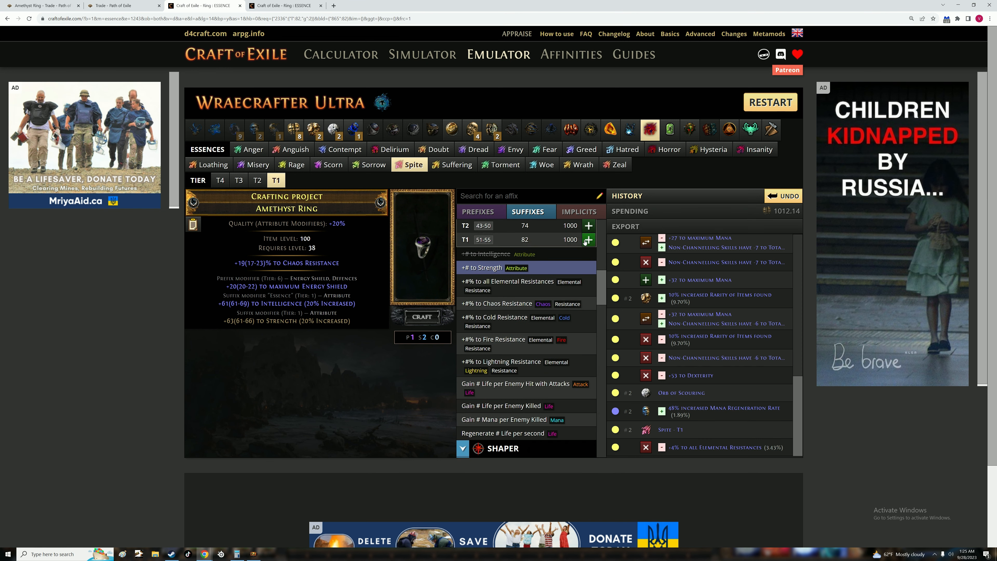
left_click(587, 240)
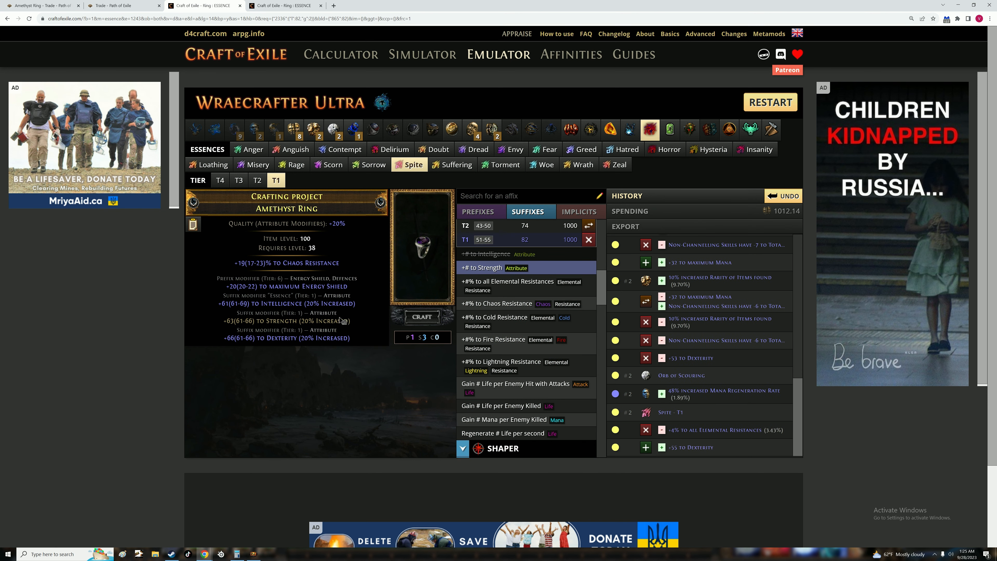
mouse_move(665, 149)
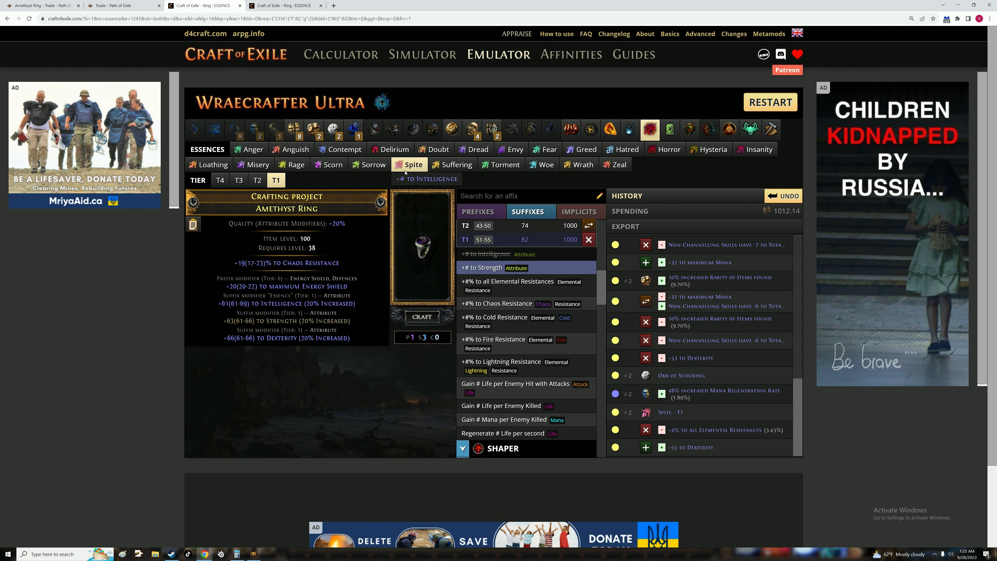
mouse_move(561, 165)
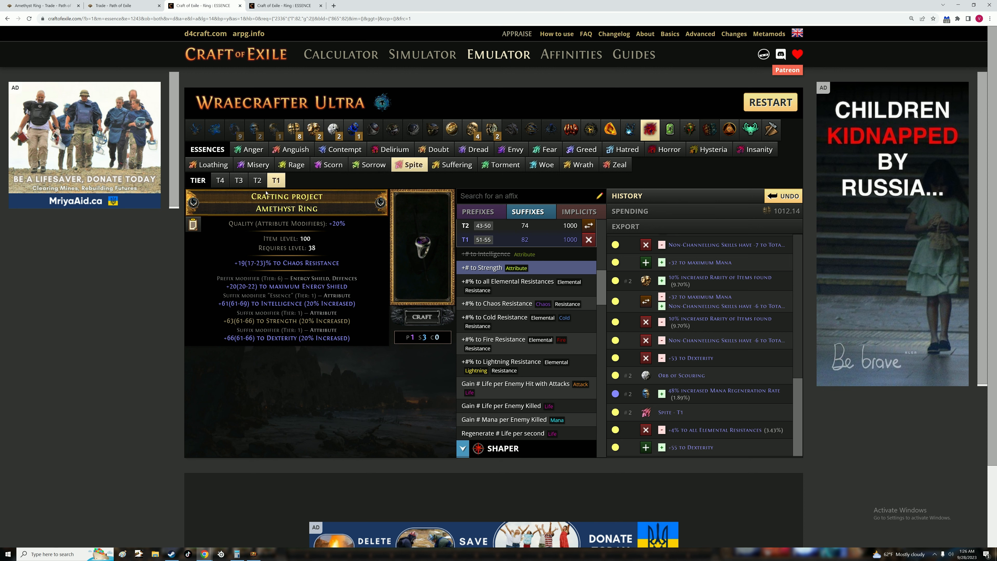
left_click(478, 212)
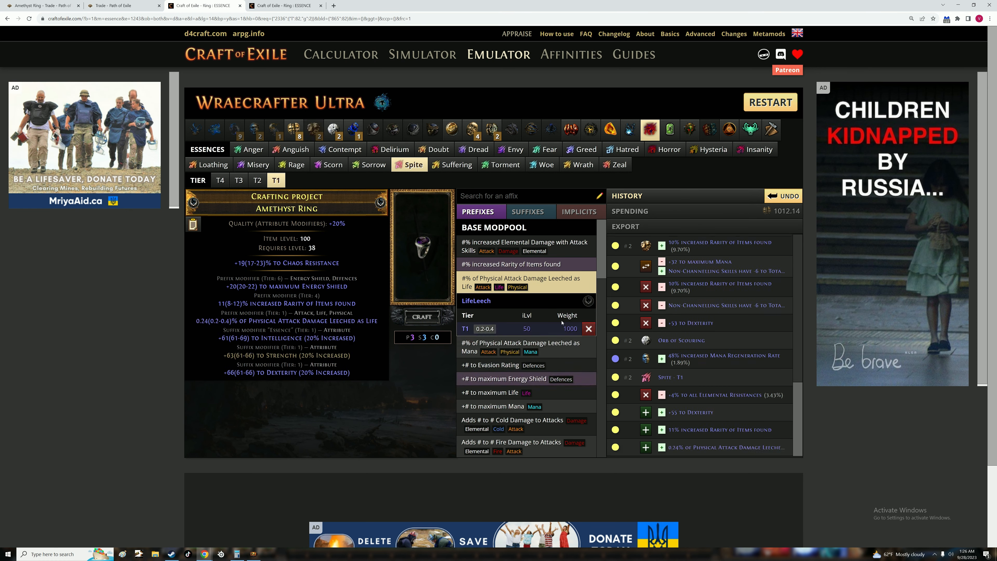
mouse_move(354, 129)
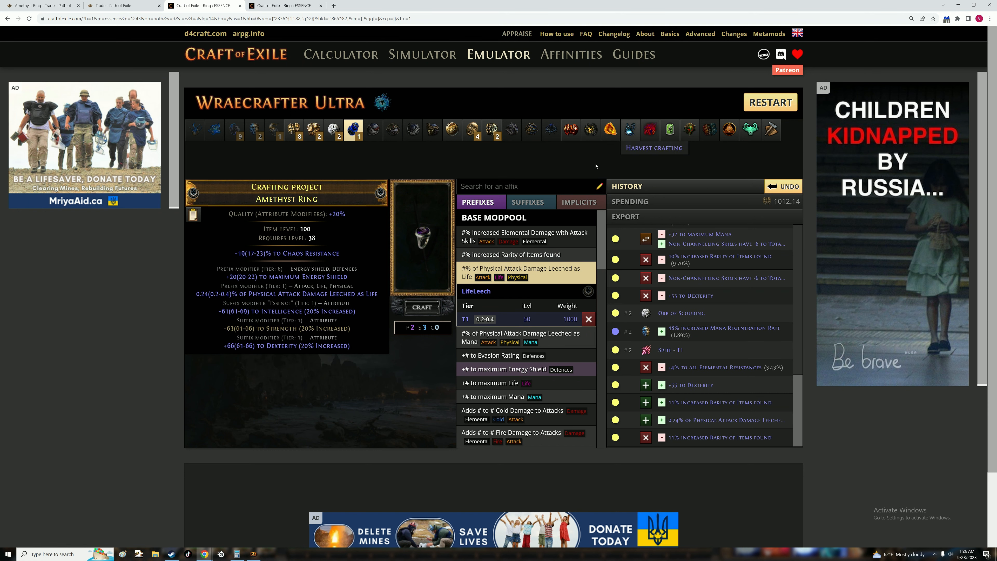
Search the trade site for Wild Bristle Matron beasts and review their 1.4 Divine asking prices
left_click(121, 5)
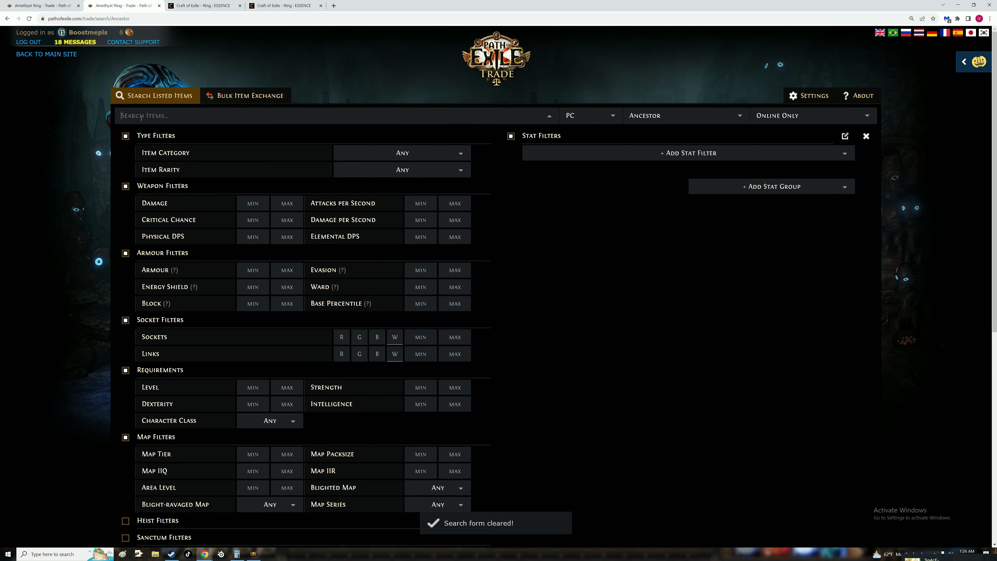
type("wild bri")
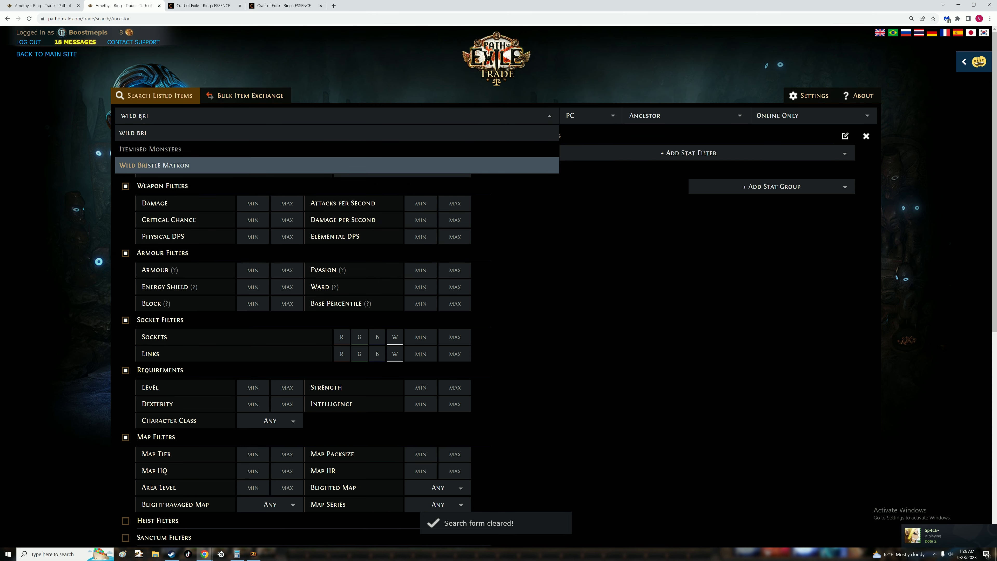
left_click(154, 165)
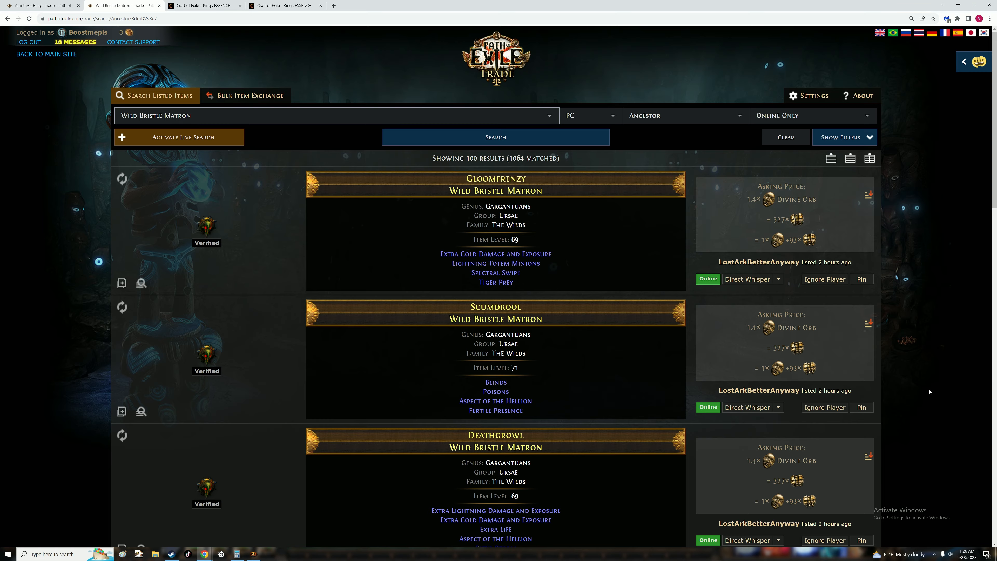
scroll("down", 3)
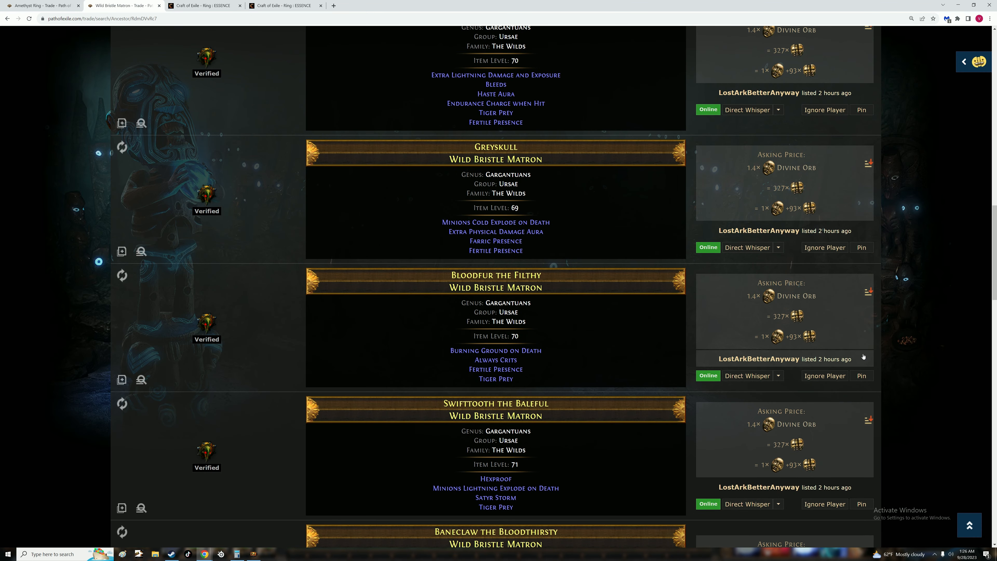
mouse_move(910, 300)
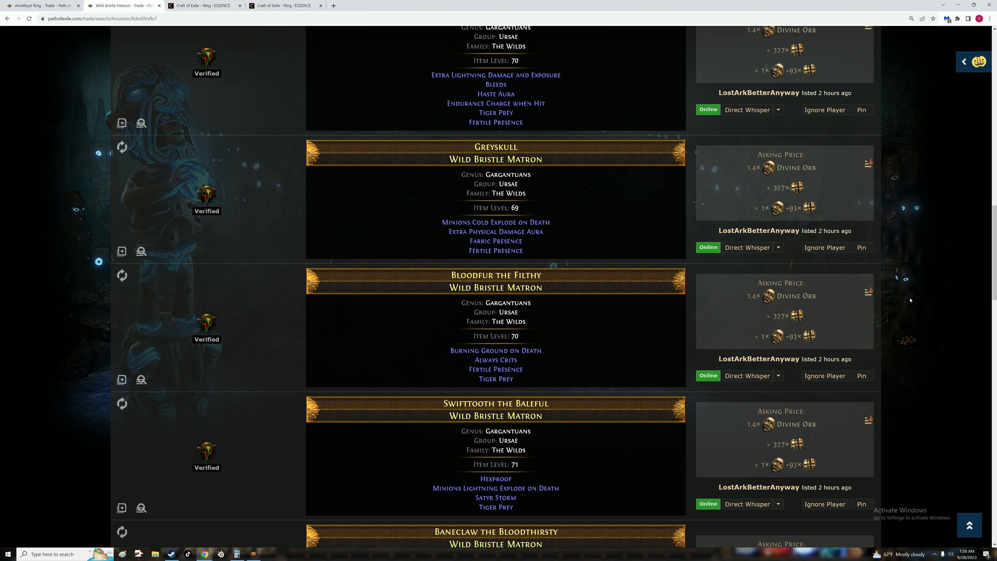
mouse_move(792, 308)
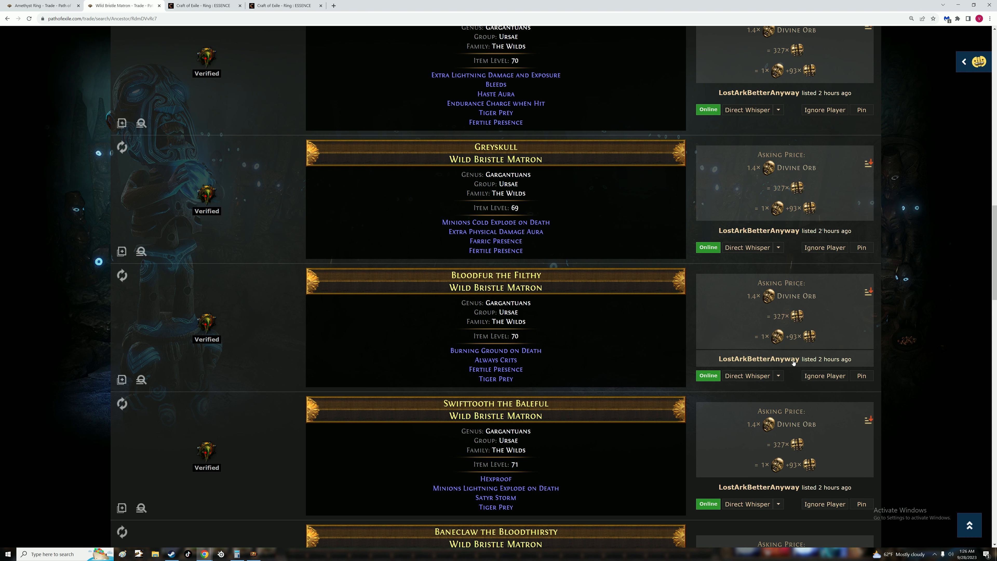
scroll("down", 3)
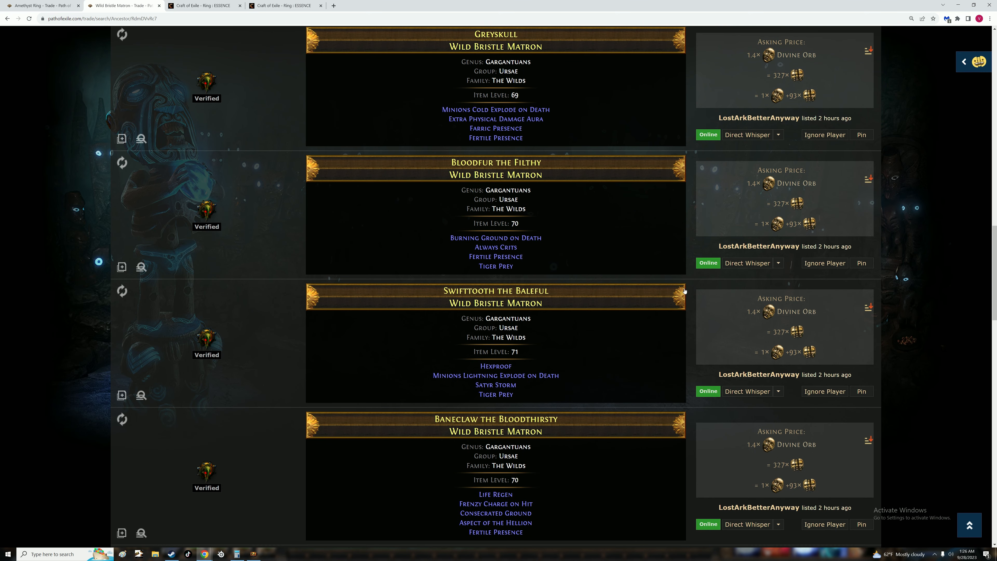
mouse_move(656, 248)
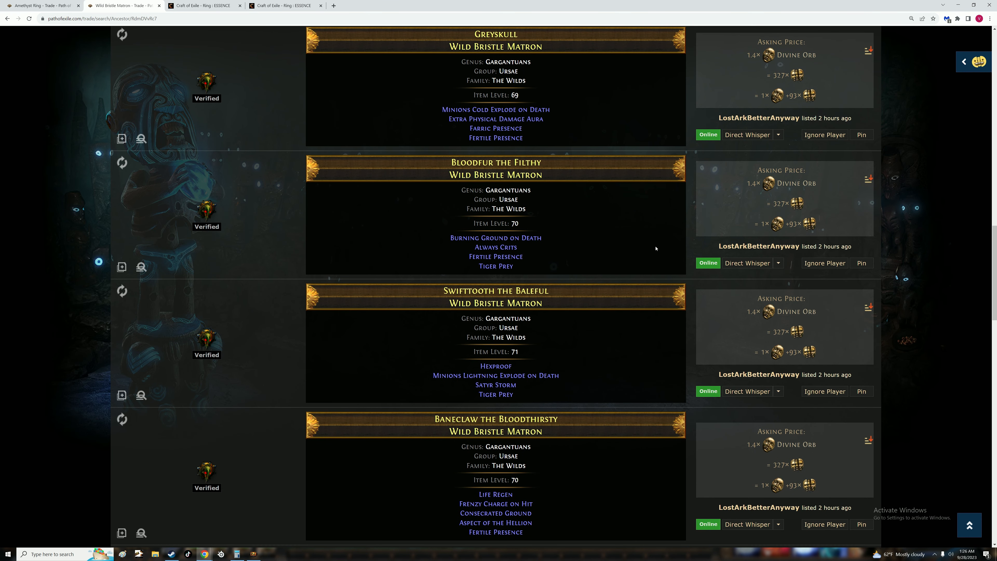
scroll("down", 3)
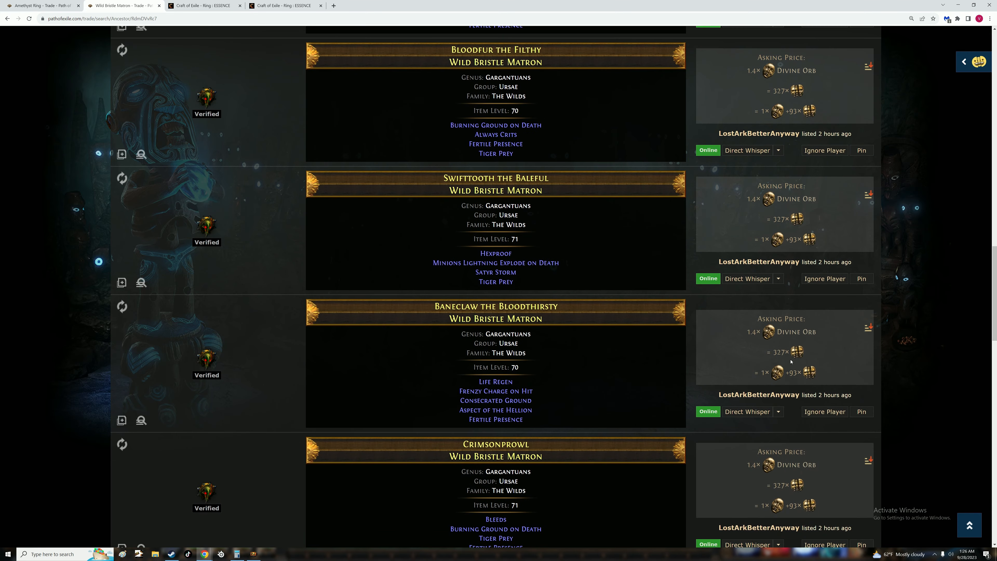
mouse_move(644, 257)
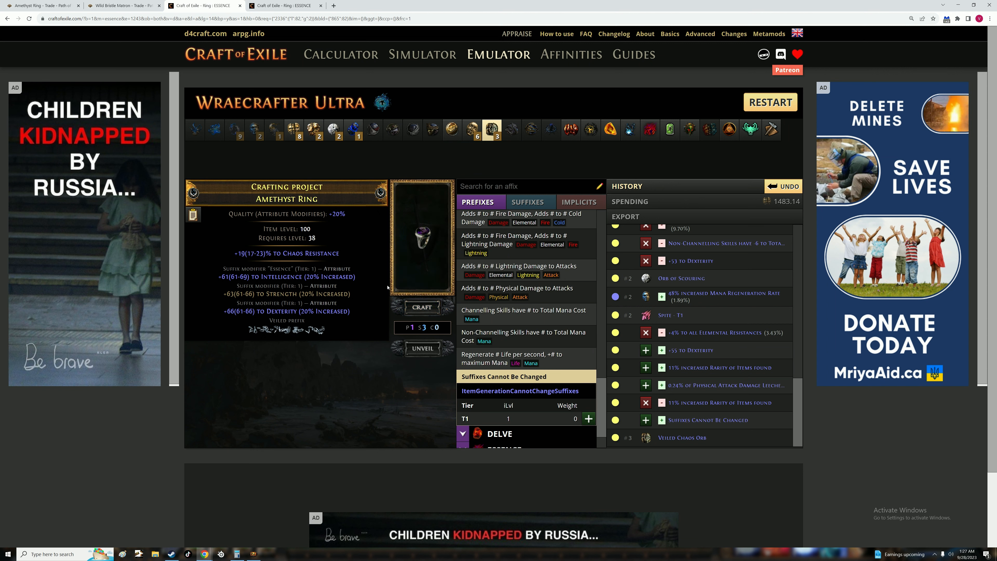
Apply a Veiled Chaos Orb to the suffix-locked ring and craft a +34 maximum Mana prefix
left_click(421, 307)
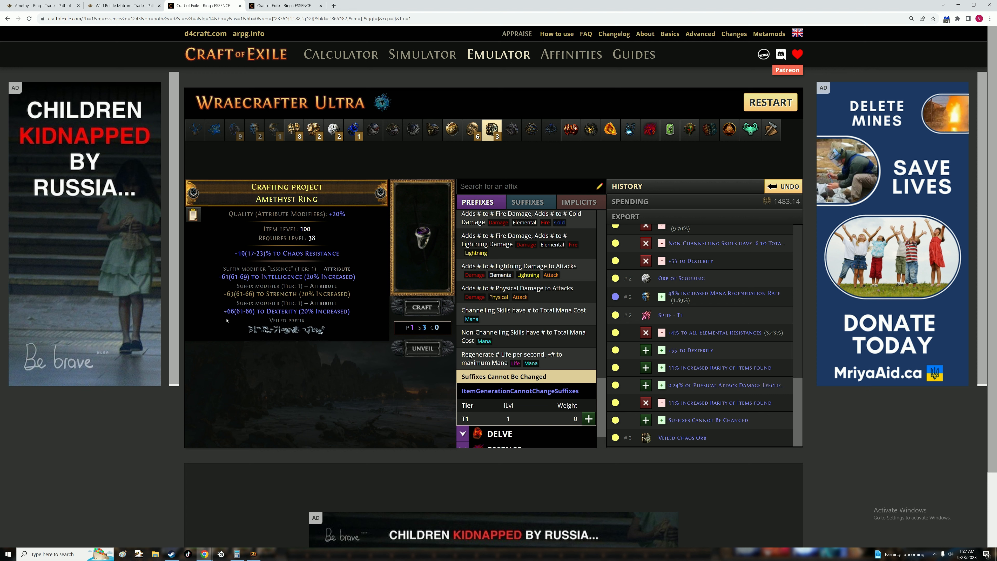
scroll("down", 3)
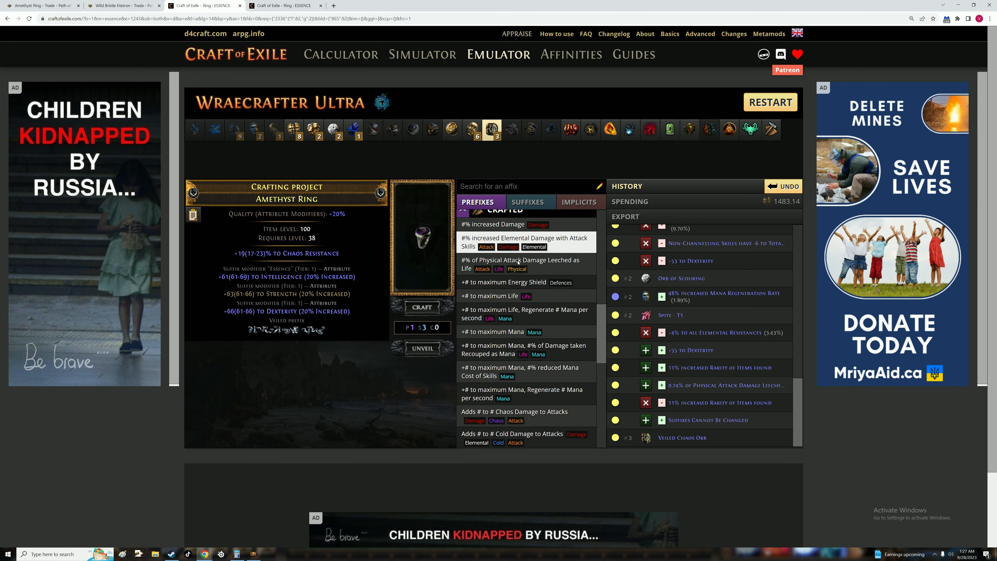
left_click(493, 332)
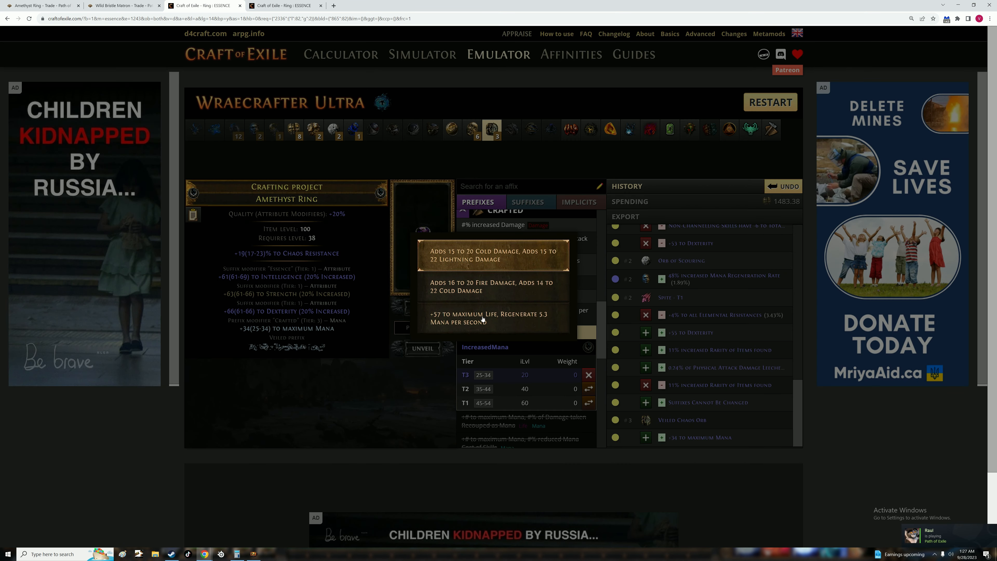
mouse_move(493, 318)
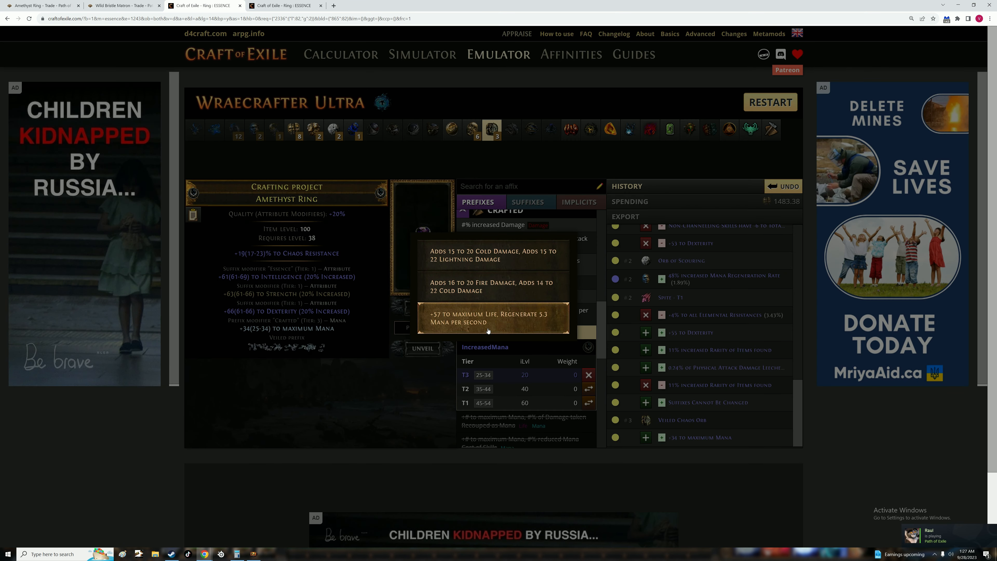
Unveil the veiled prefix as +57 to maximum Life with 5.3 Mana regeneration per second
left_click(493, 318)
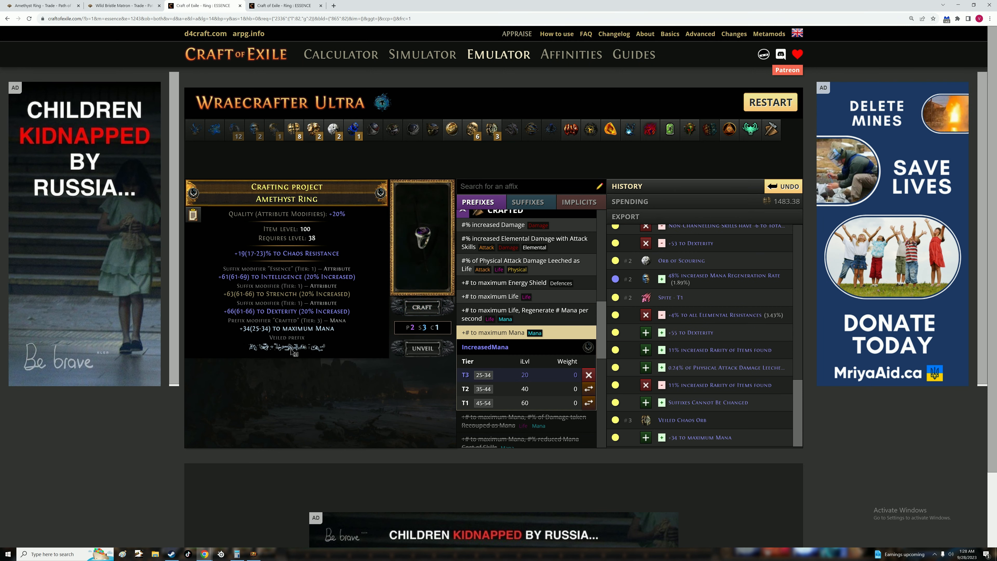
left_click(422, 348)
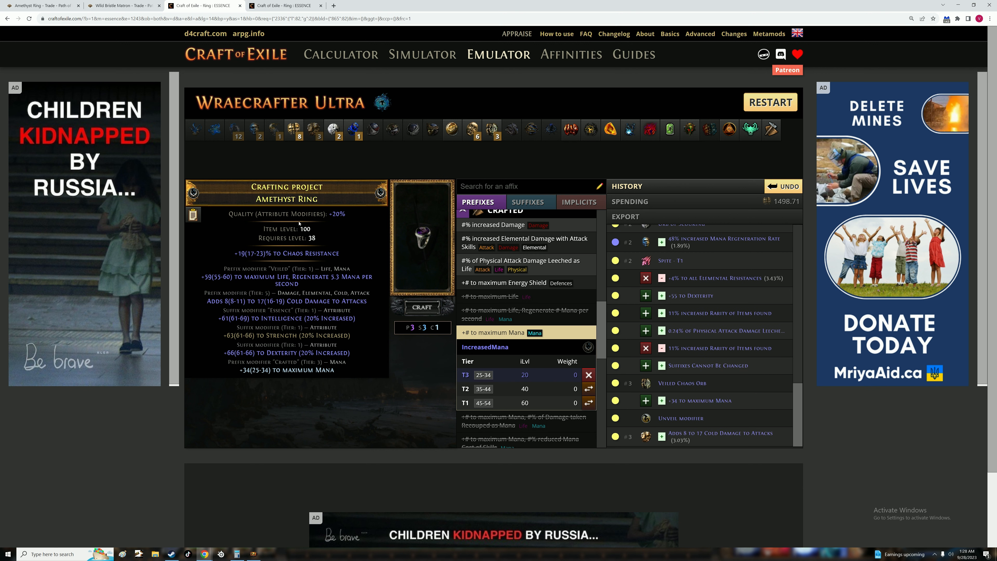
mouse_move(368, 303)
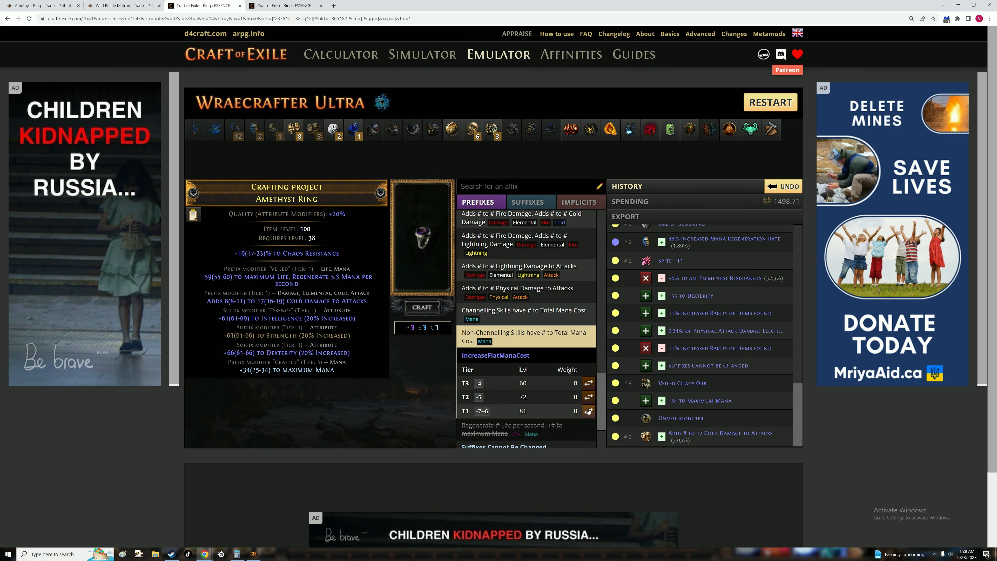
Swap the crafted maximum Mana for Non-Channelling Skills have -7 to Total Mana Cost
left_click(588, 411)
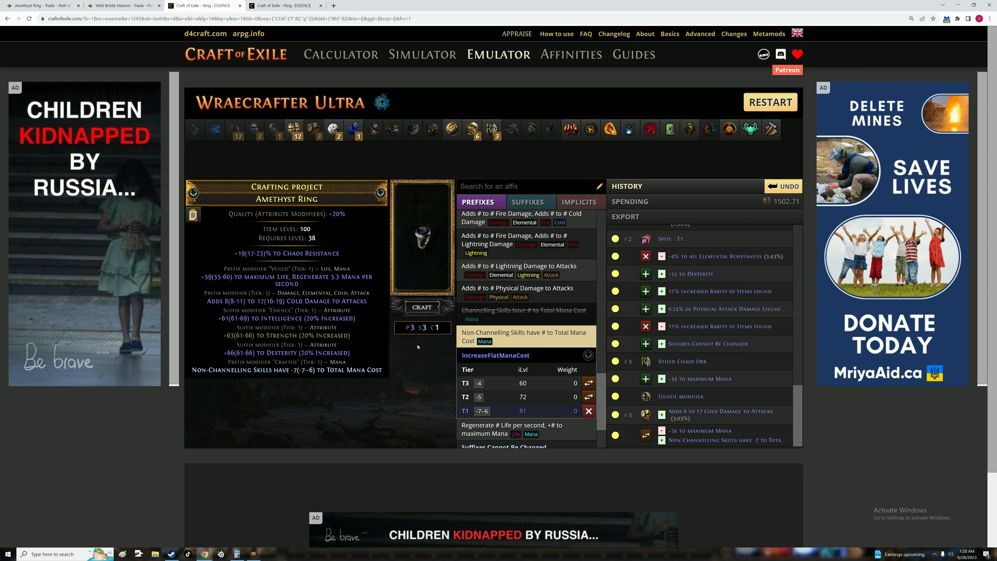
mouse_move(428, 244)
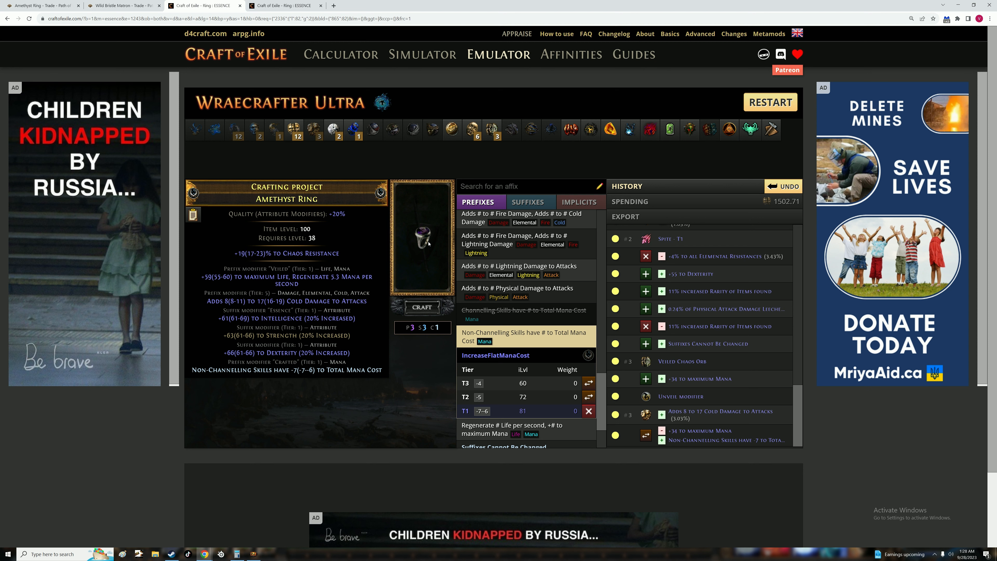
mouse_move(417, 223)
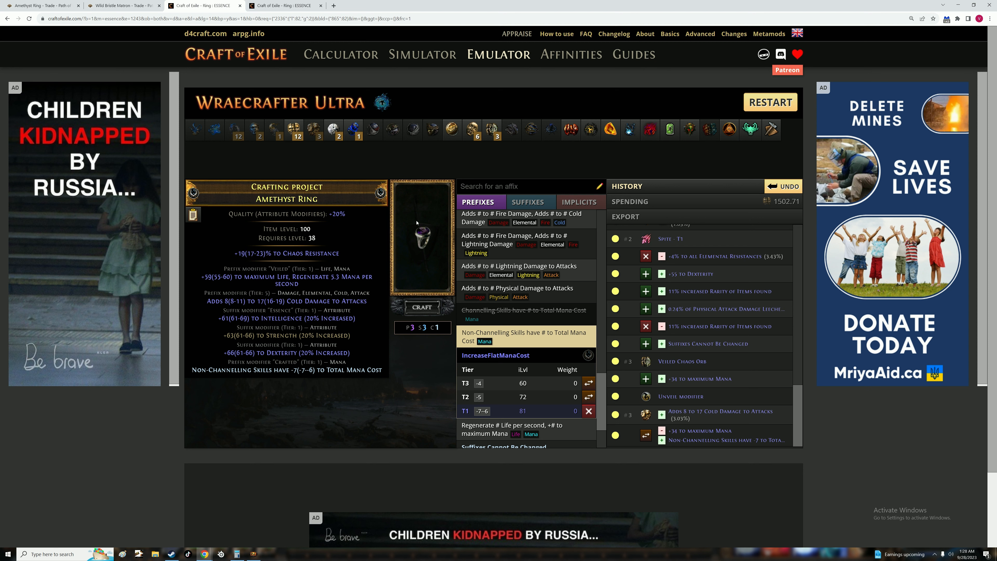